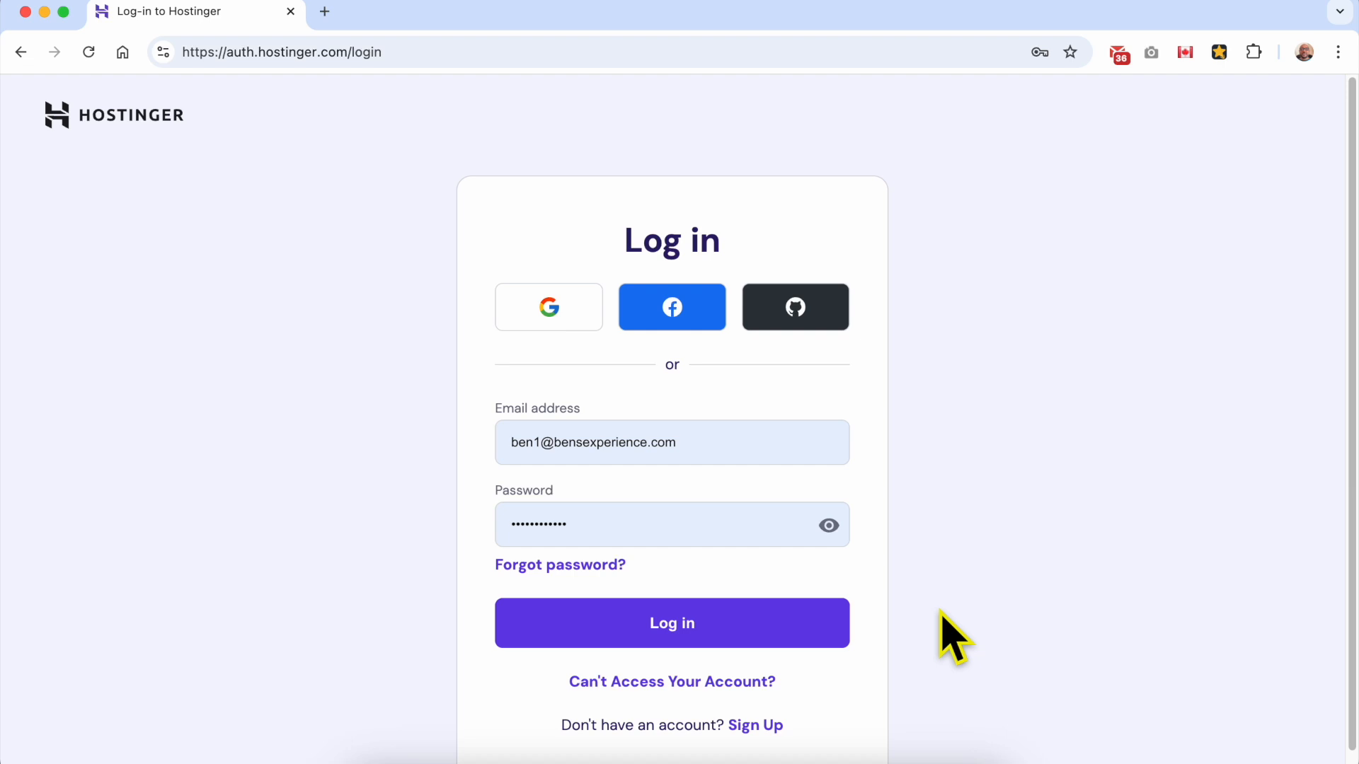
Log in to the Hostinger account and land on the hPanel home dashboard.
{"action": "left_click", "coordinate": [671, 623]}
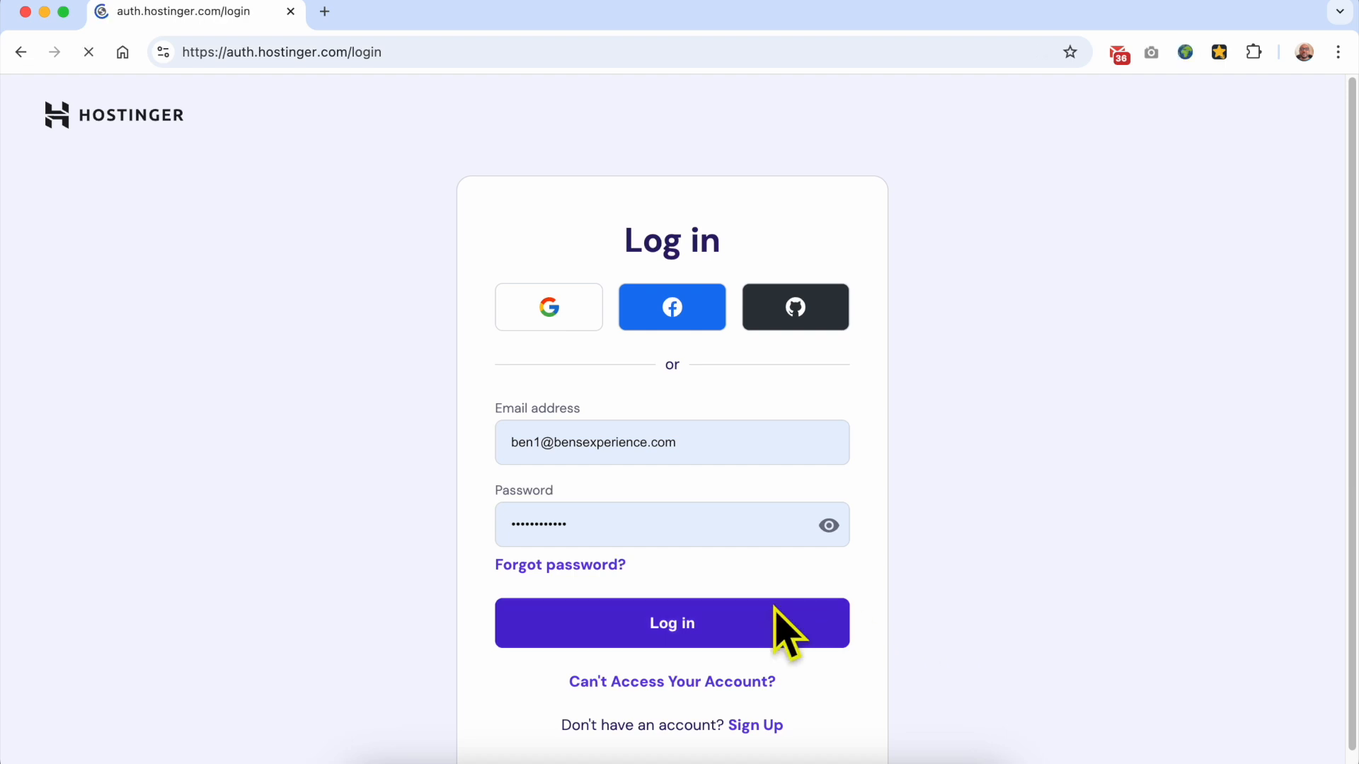
{"action": "left_click", "coordinate": [671, 623]}
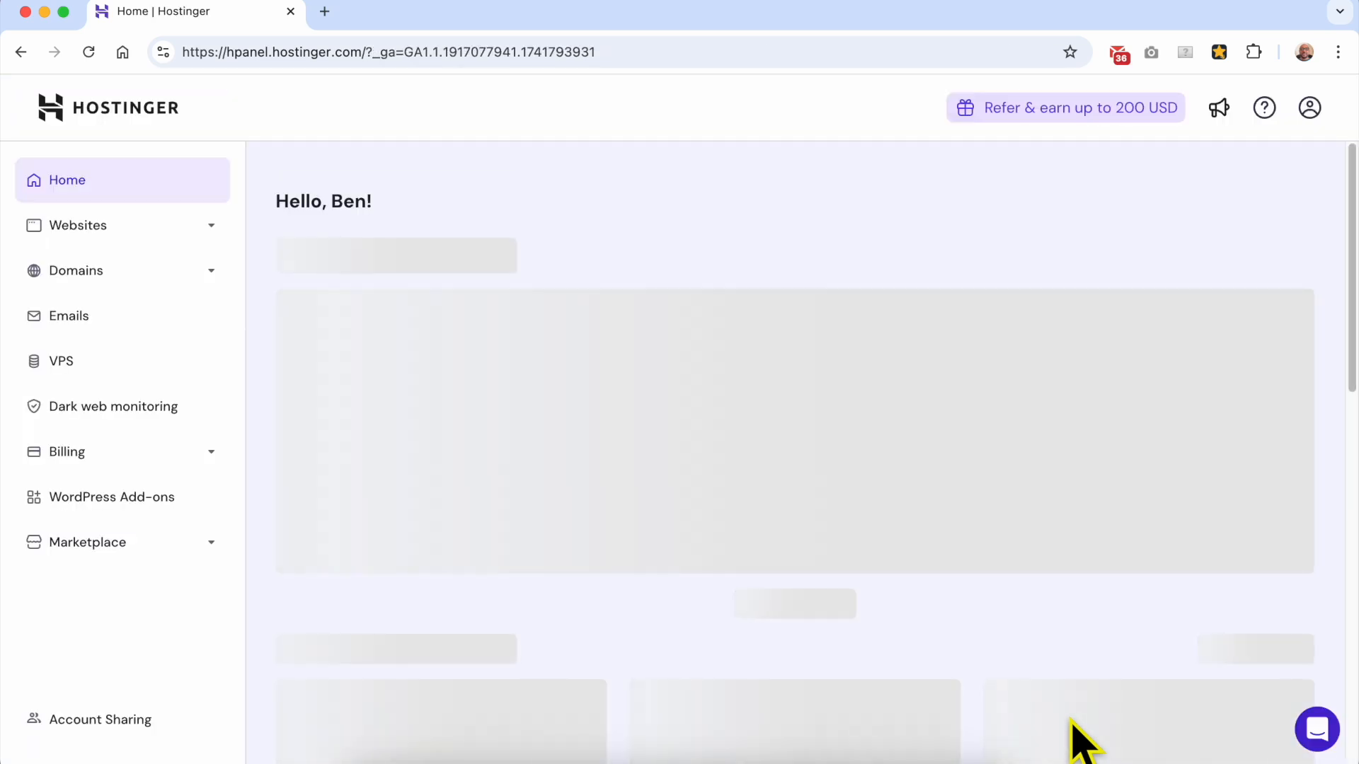
Show the hPanel Websites list with the app.benstutorial.com site.
{"action": "left_click", "coordinate": [77, 225]}
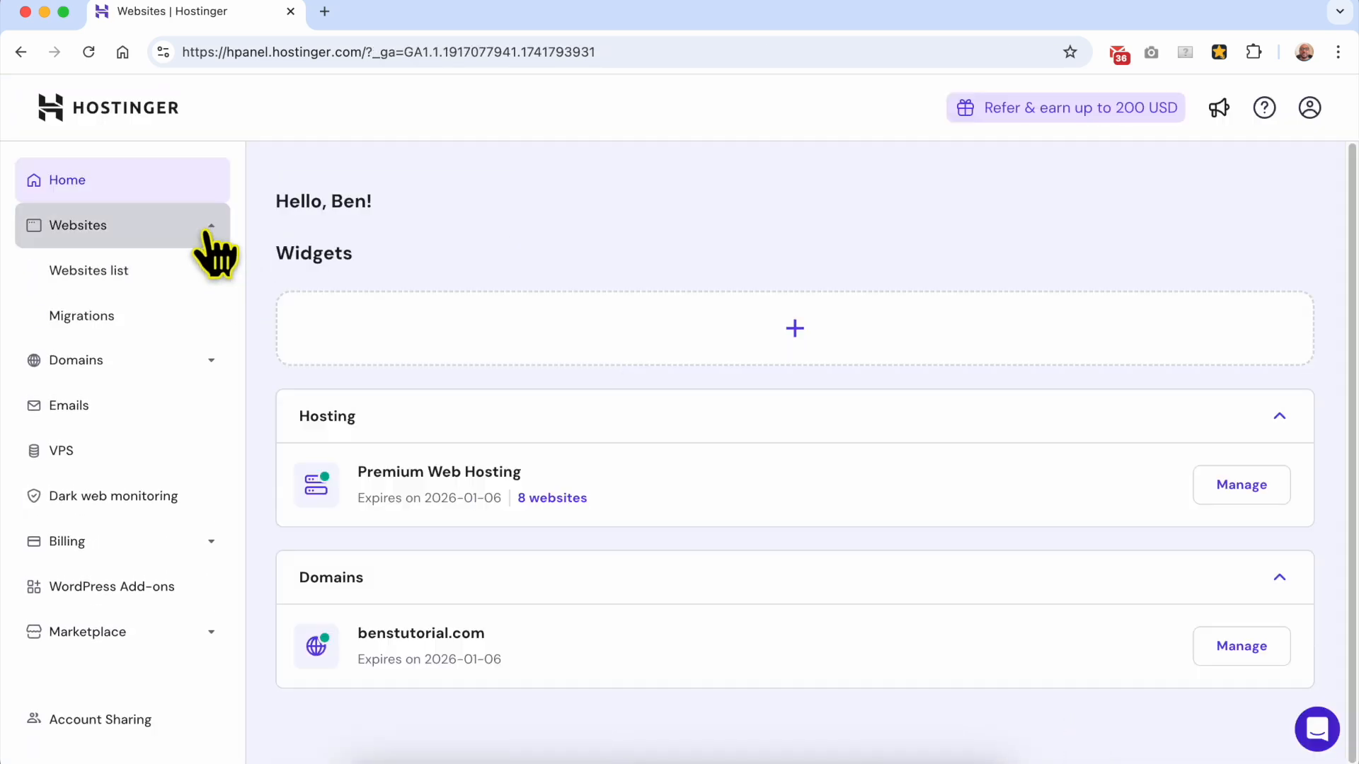
{"action": "left_click", "coordinate": [88, 270]}
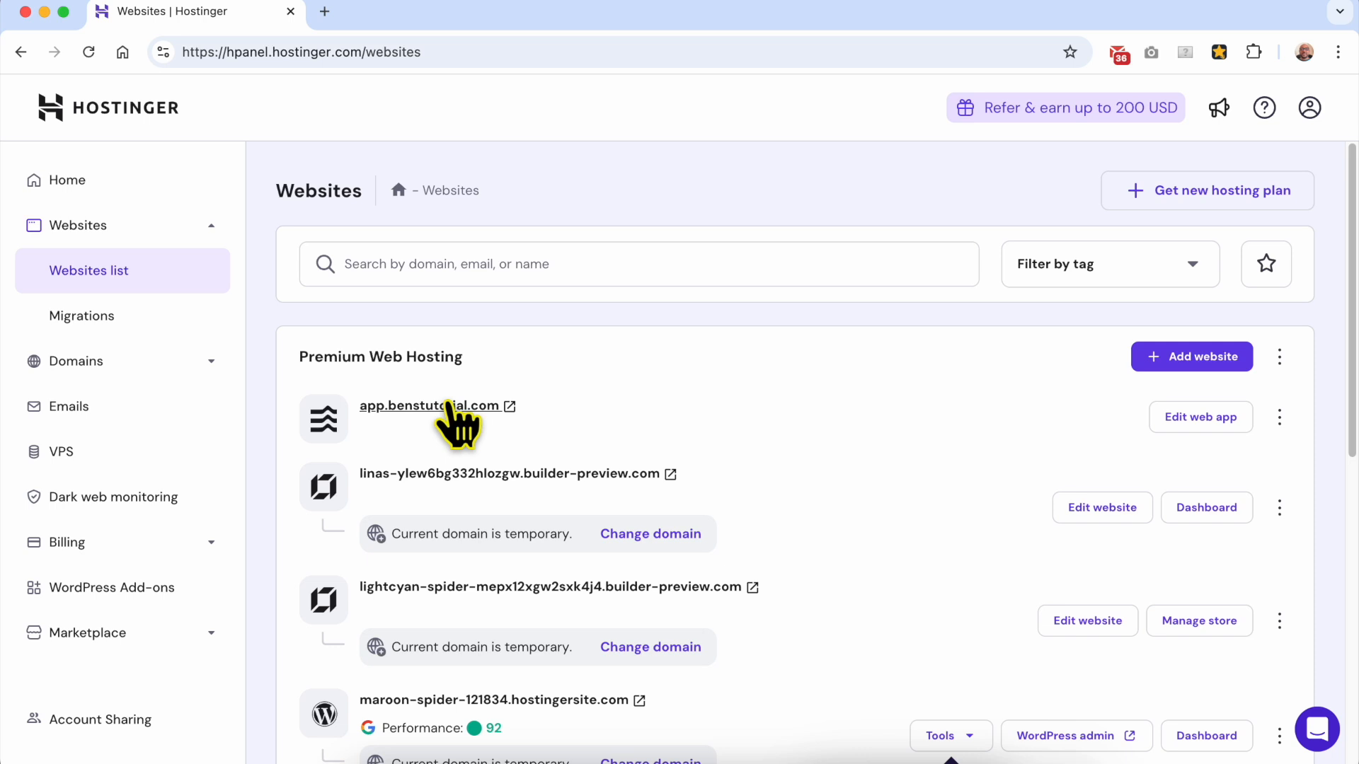
{"action": "mouse_move", "coordinate": [740, 502]}
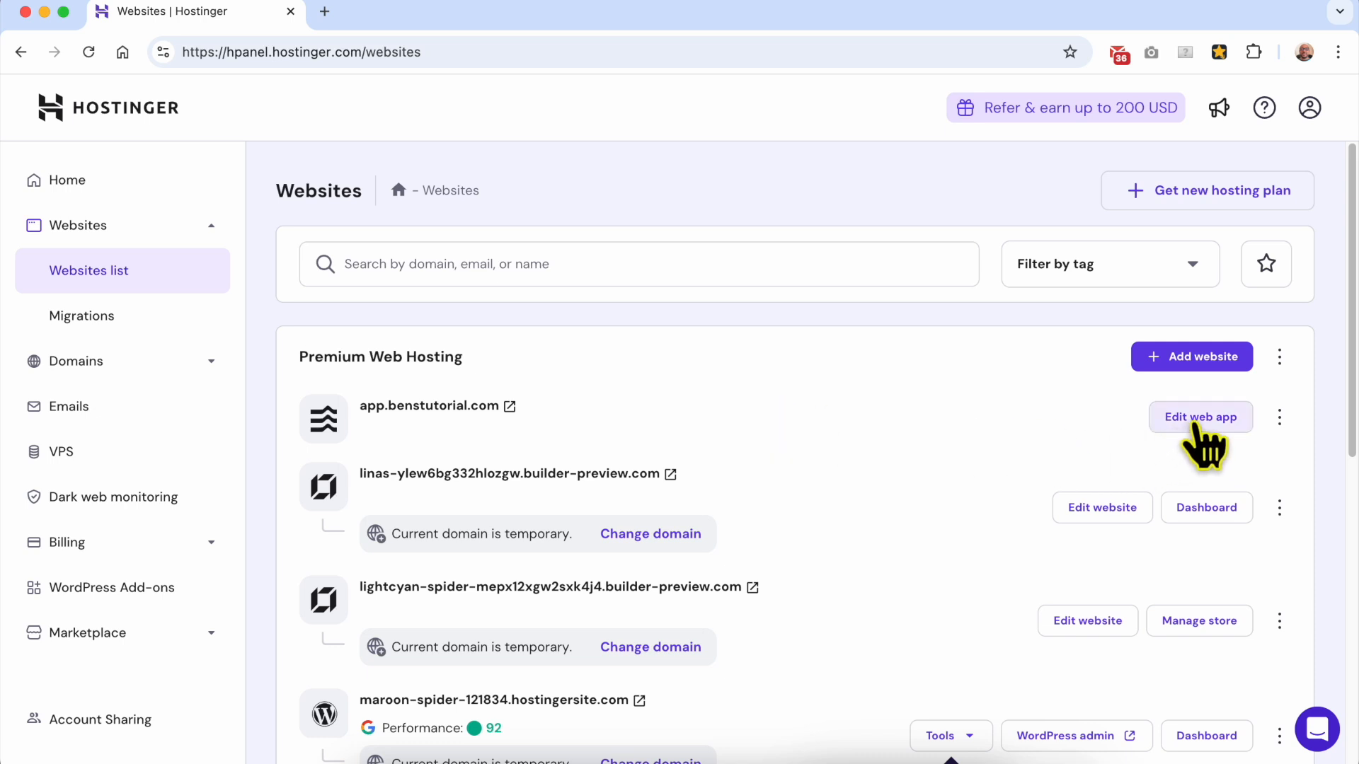
Open the app.benstutorial.com Budget Tracker web app for editing in Horizons.
{"action": "left_click", "coordinate": [1201, 416]}
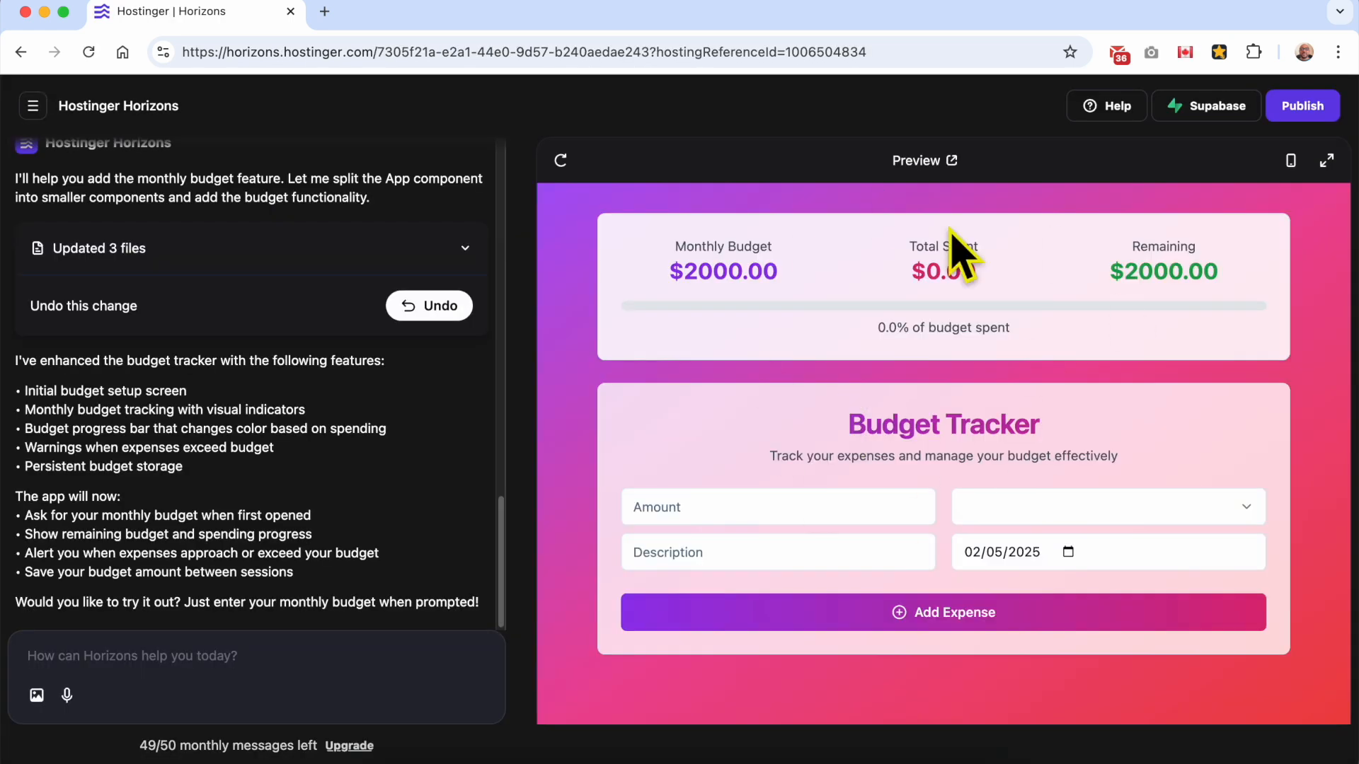
{"action": "mouse_move", "coordinate": [820, 221]}
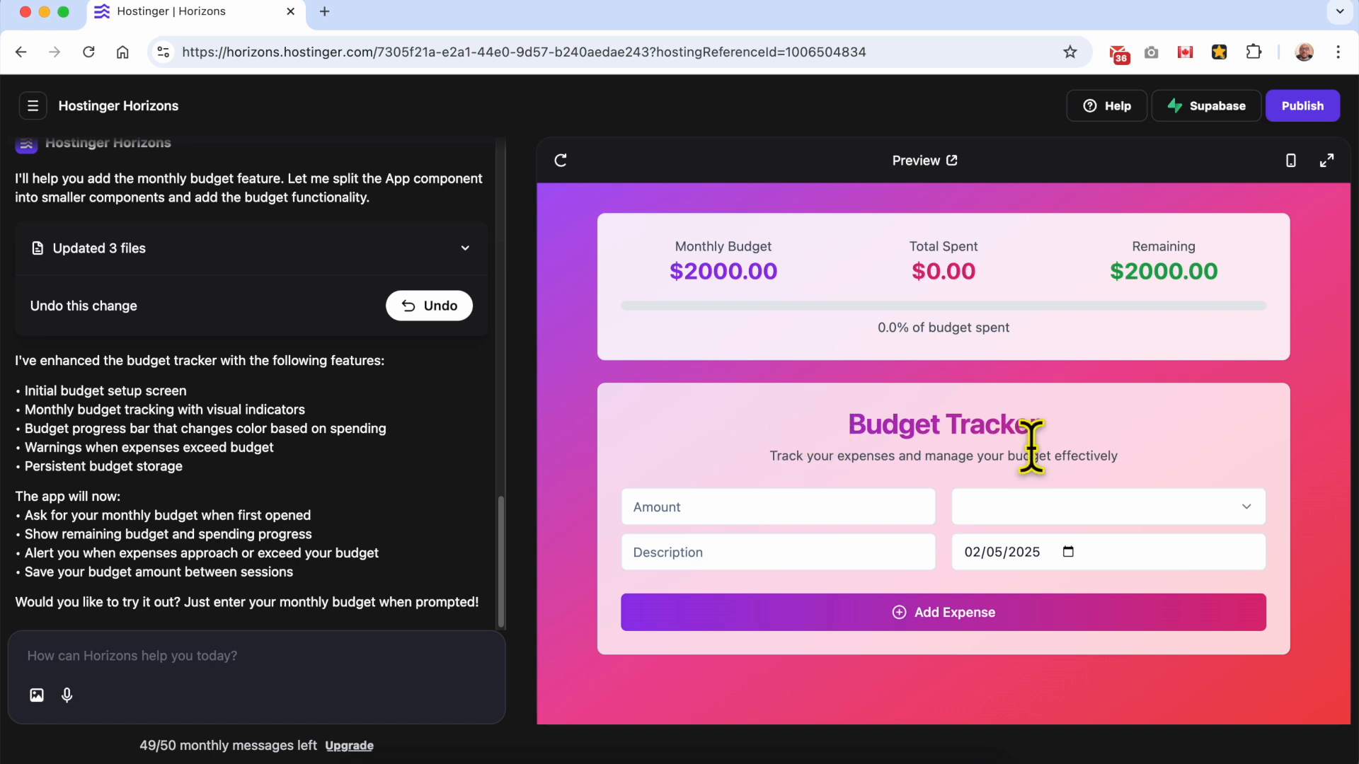
{"action": "mouse_move", "coordinate": [109, 656]}
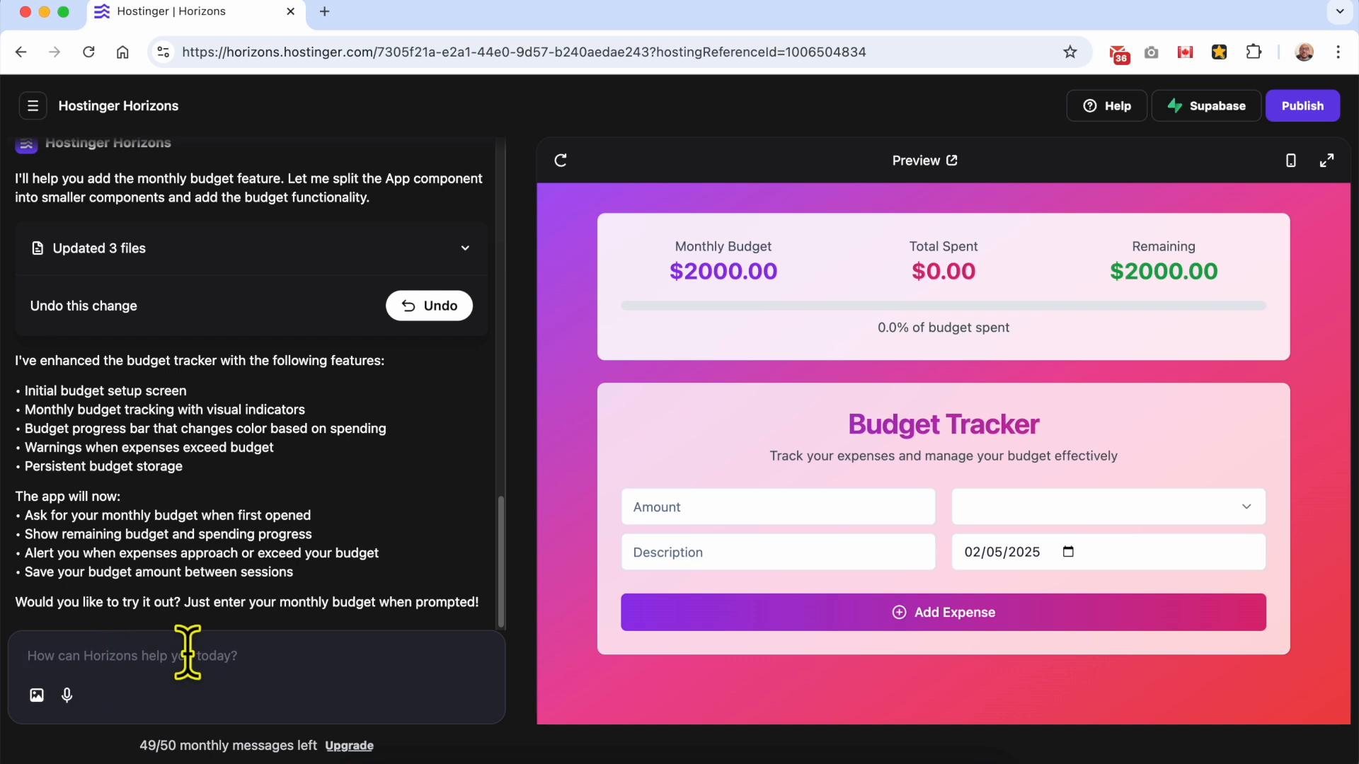
{"action": "mouse_move", "coordinate": [1074, 464]}
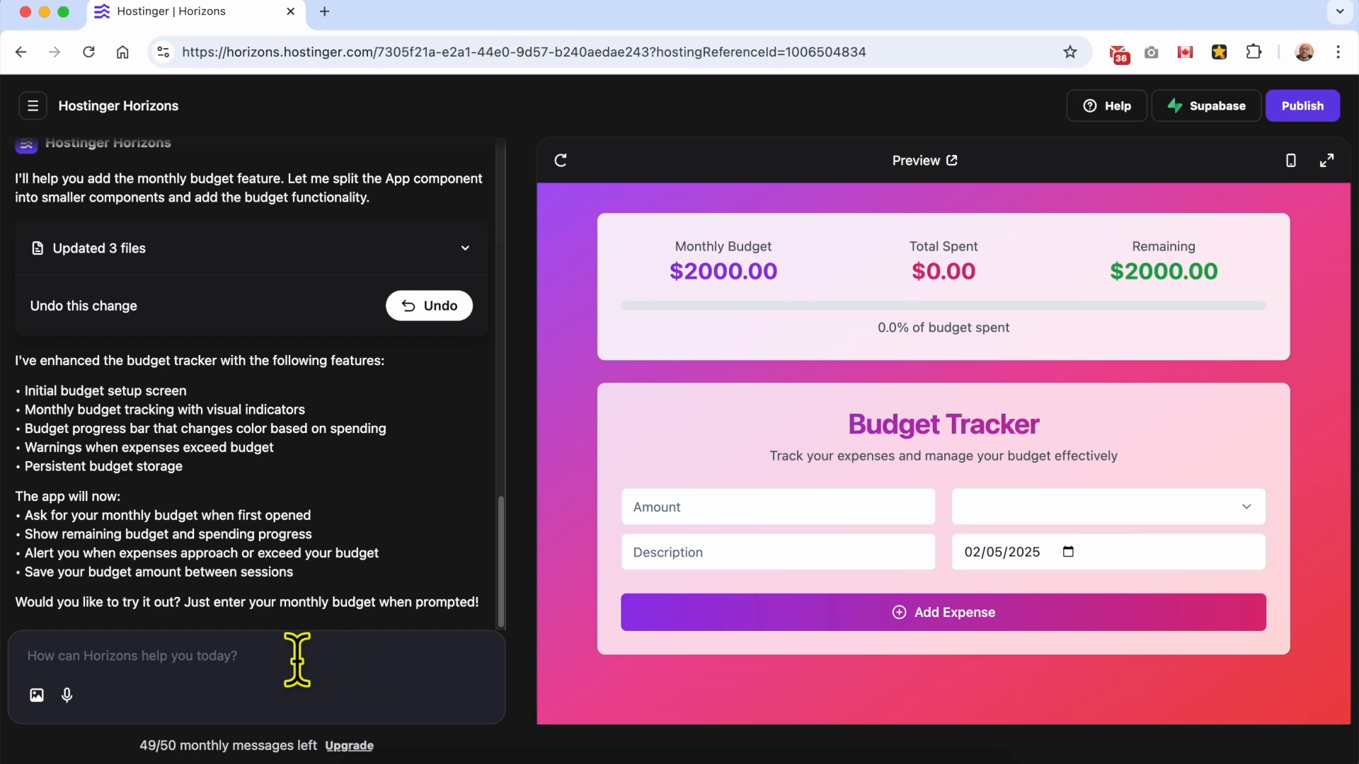
Draft a chat request to update the design colours to brand blue, white and light blue.
{"action": "type", "text": "p"}
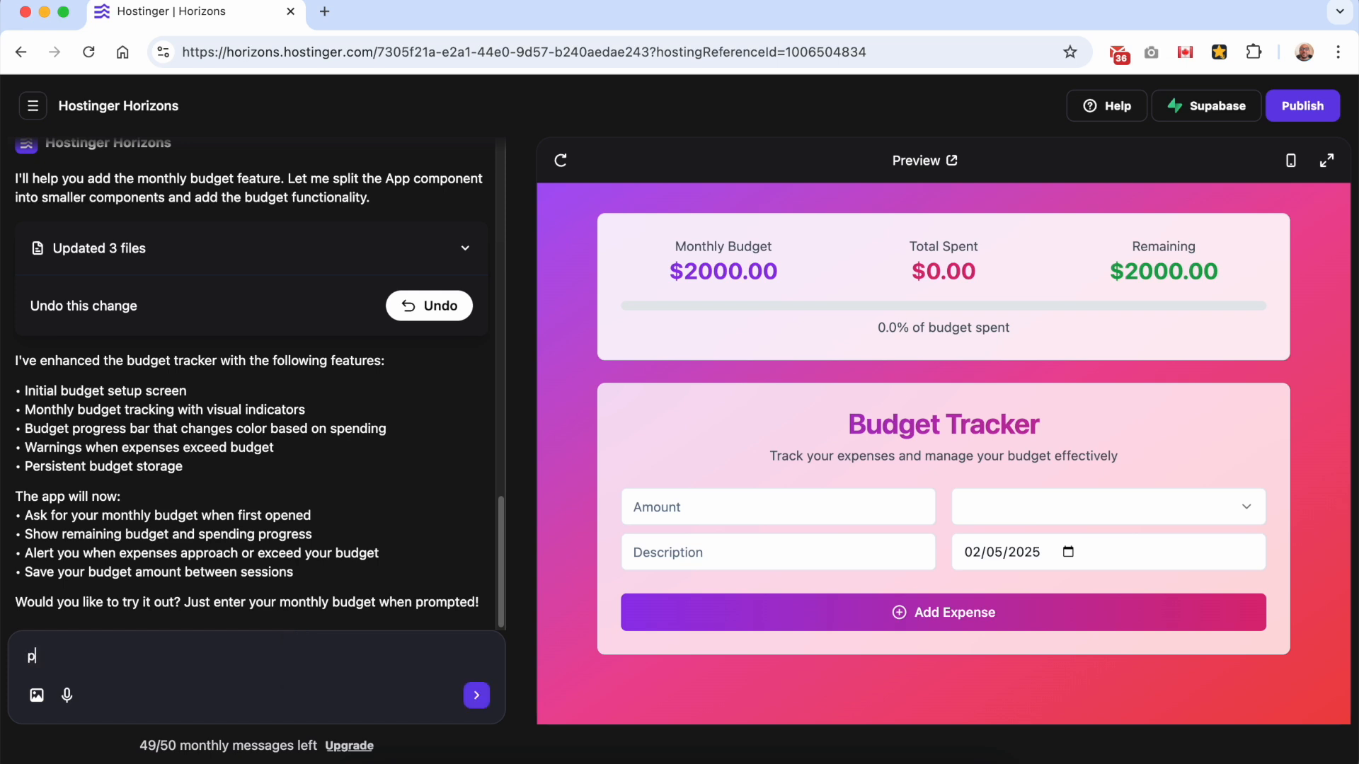
{"action": "type", "text": "lease update the design c"}
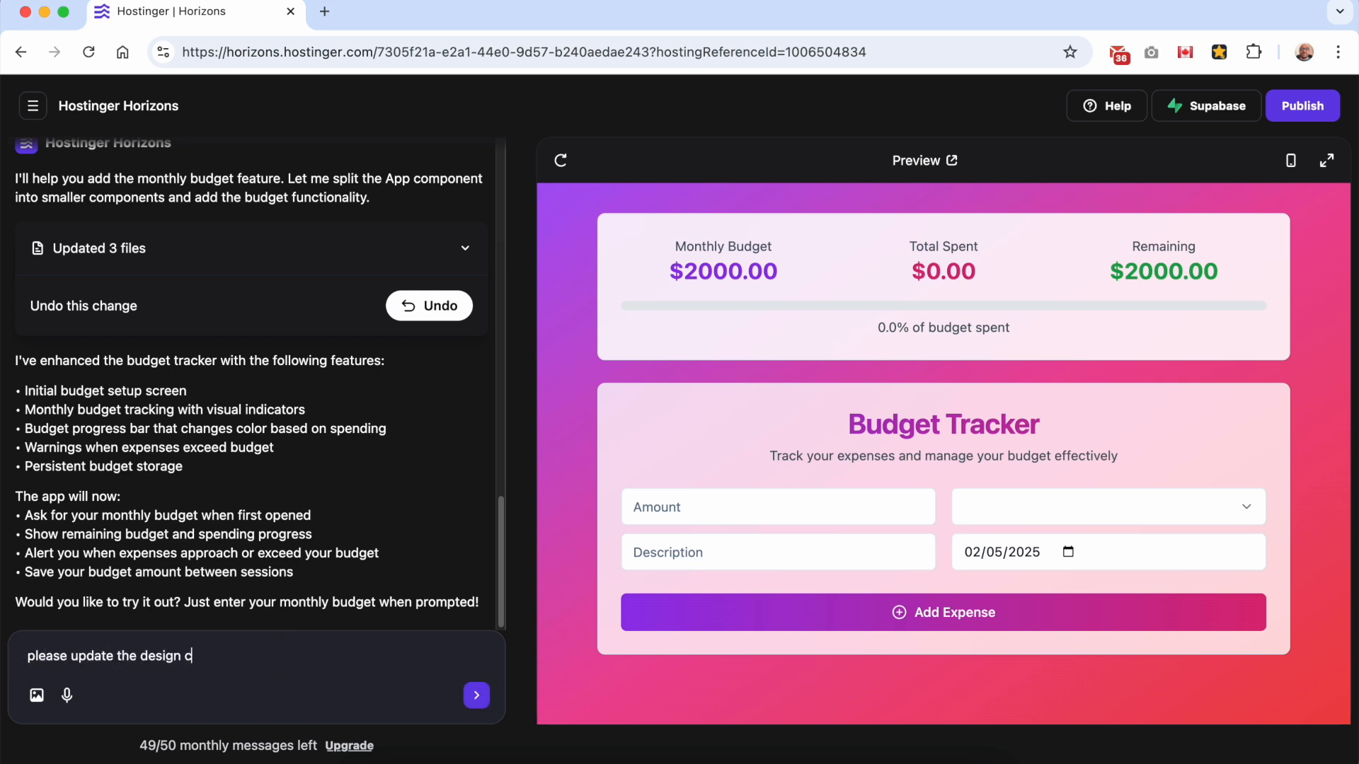
{"action": "type", "text": "olor to my"}
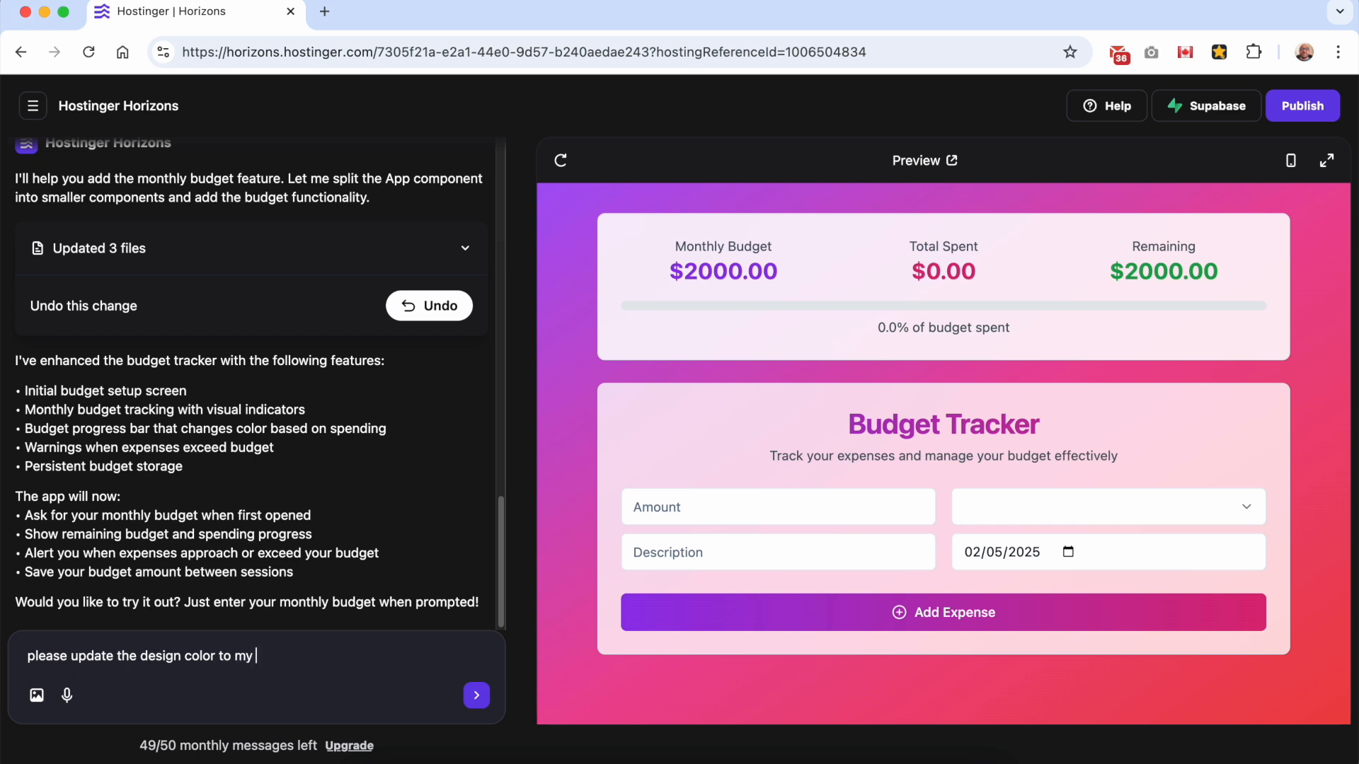
{"action": "type", "text": "brand ones."}
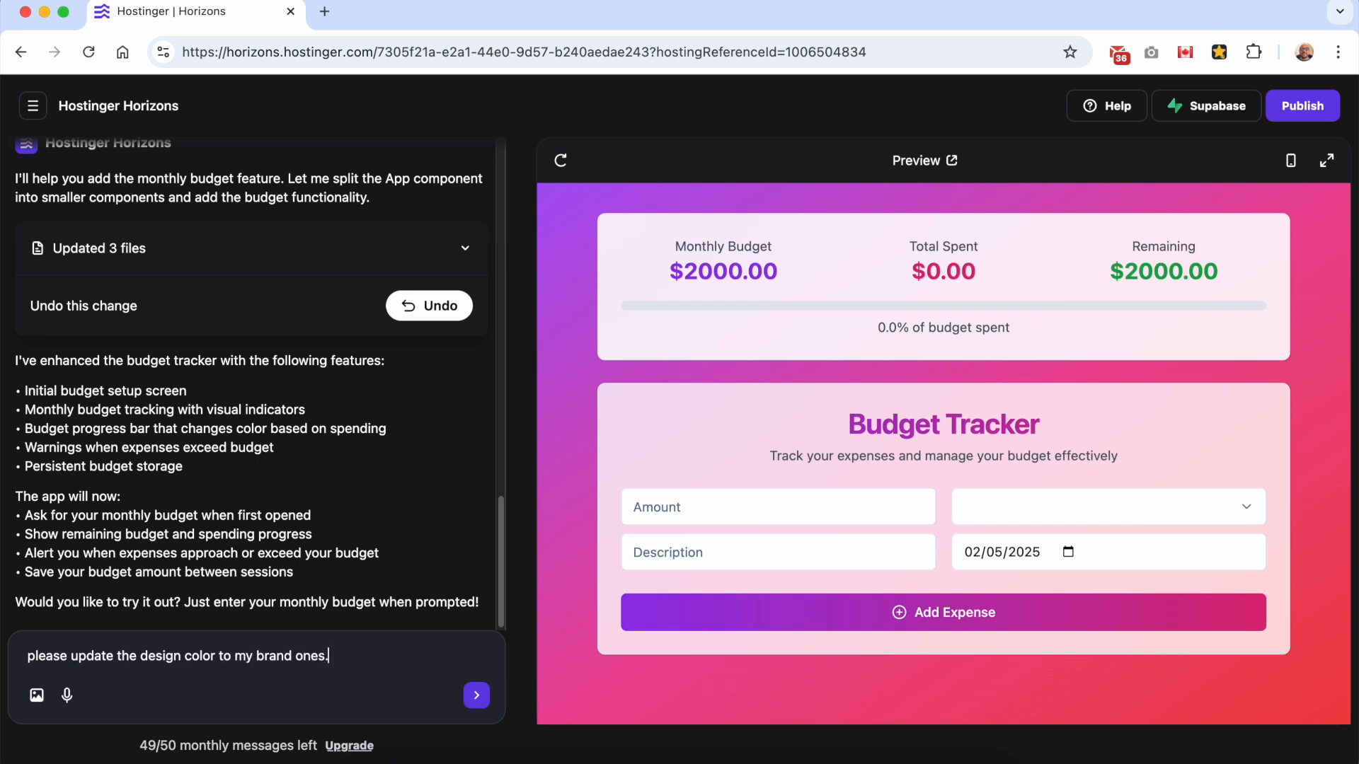
{"action": "type", "text": "(blue)"}
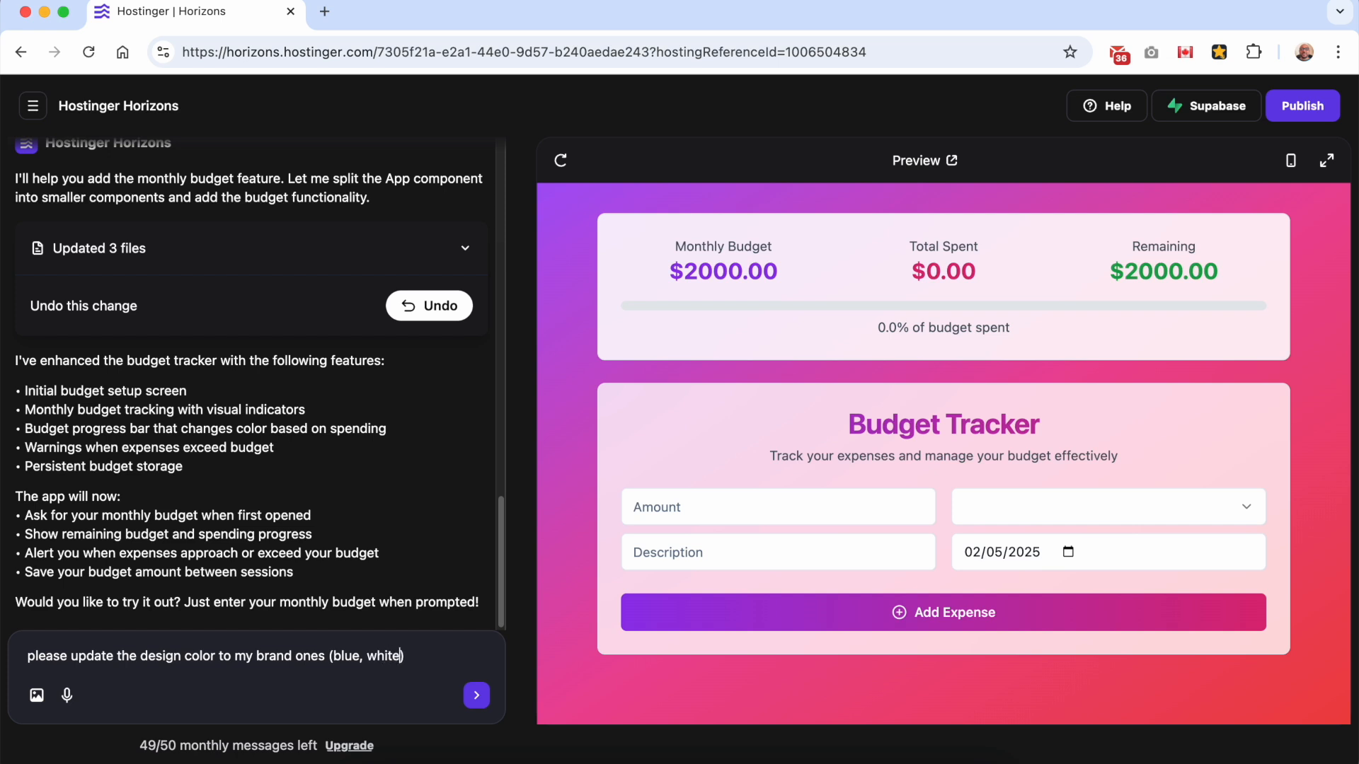
{"action": "type", "text": "light blue"}
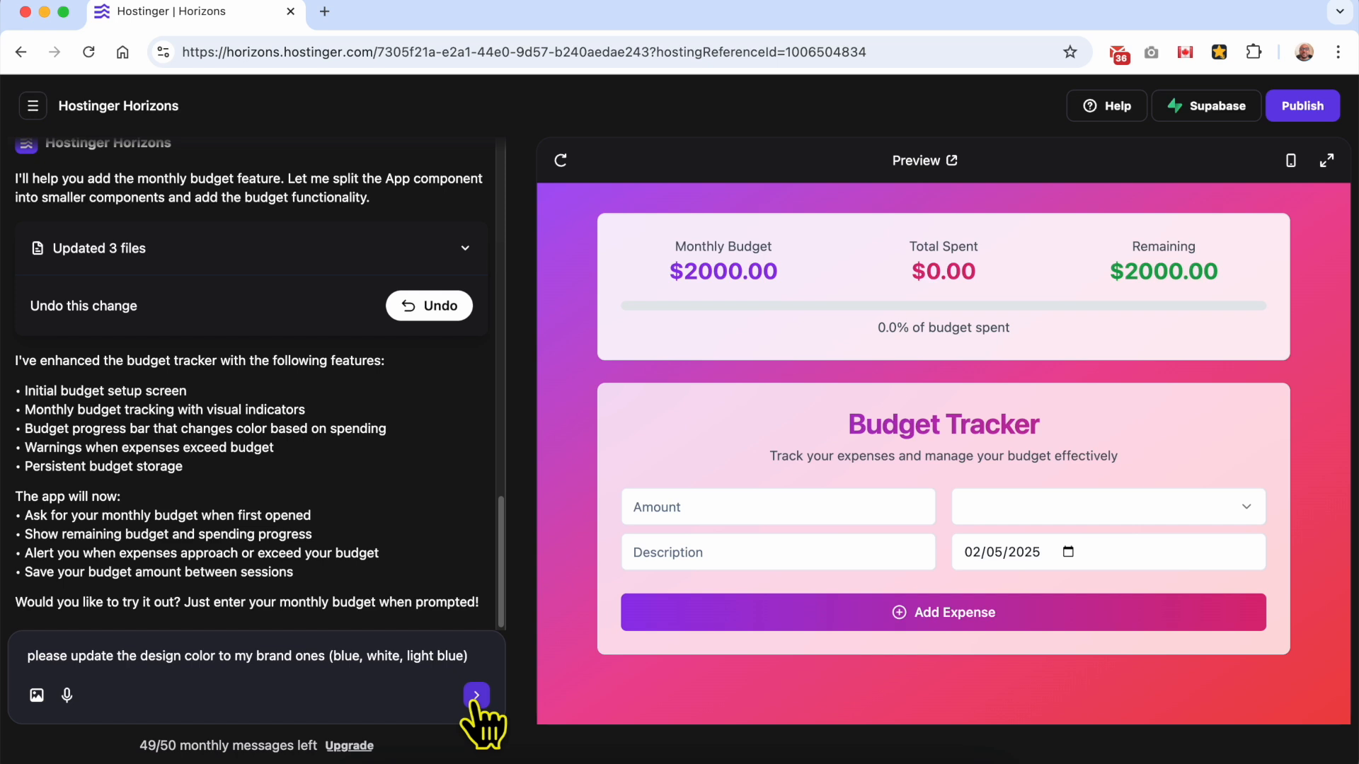
Send the brand-colour request so Horizons rebuilds the Budget Tracker in blue tones.
{"action": "left_click", "coordinate": [475, 695]}
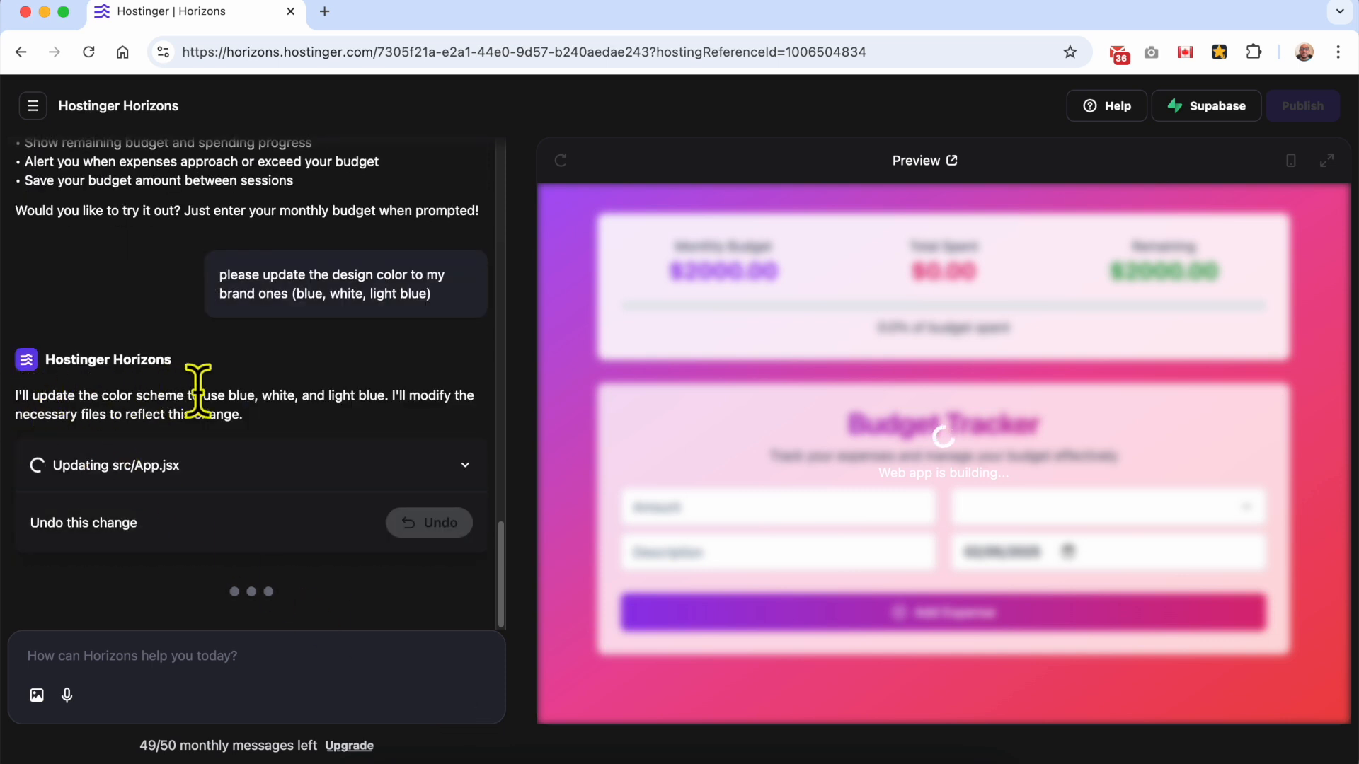
{"action": "mouse_move", "coordinate": [314, 442]}
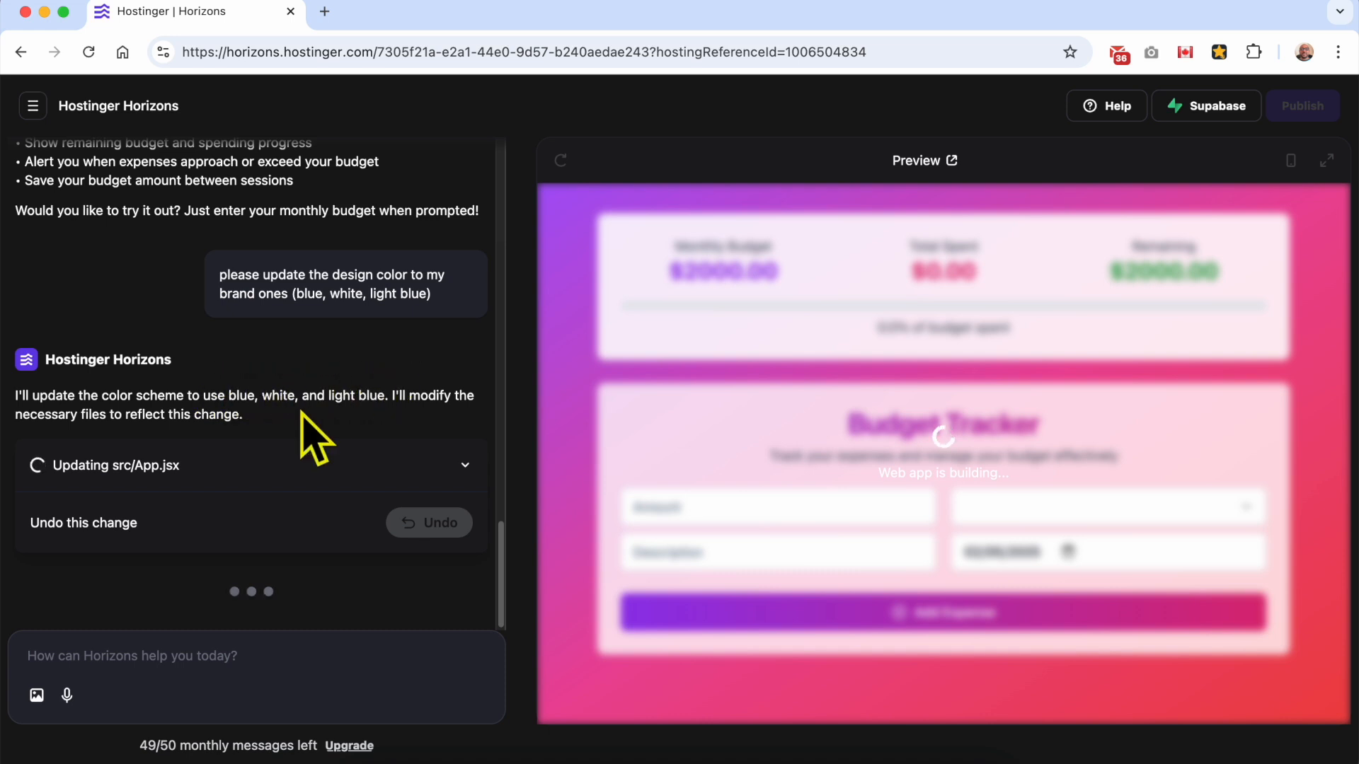
{"action": "mouse_move", "coordinate": [117, 415]}
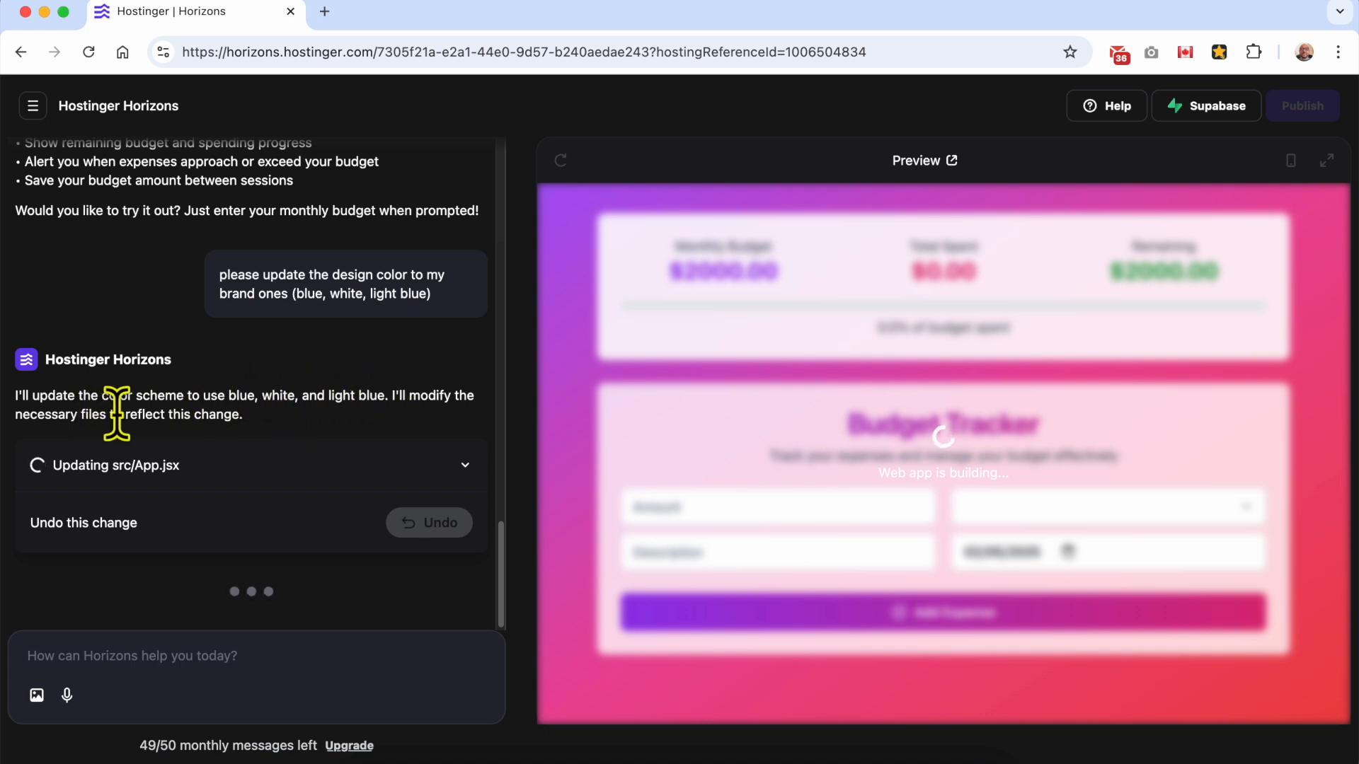
{"action": "mouse_move", "coordinate": [260, 446]}
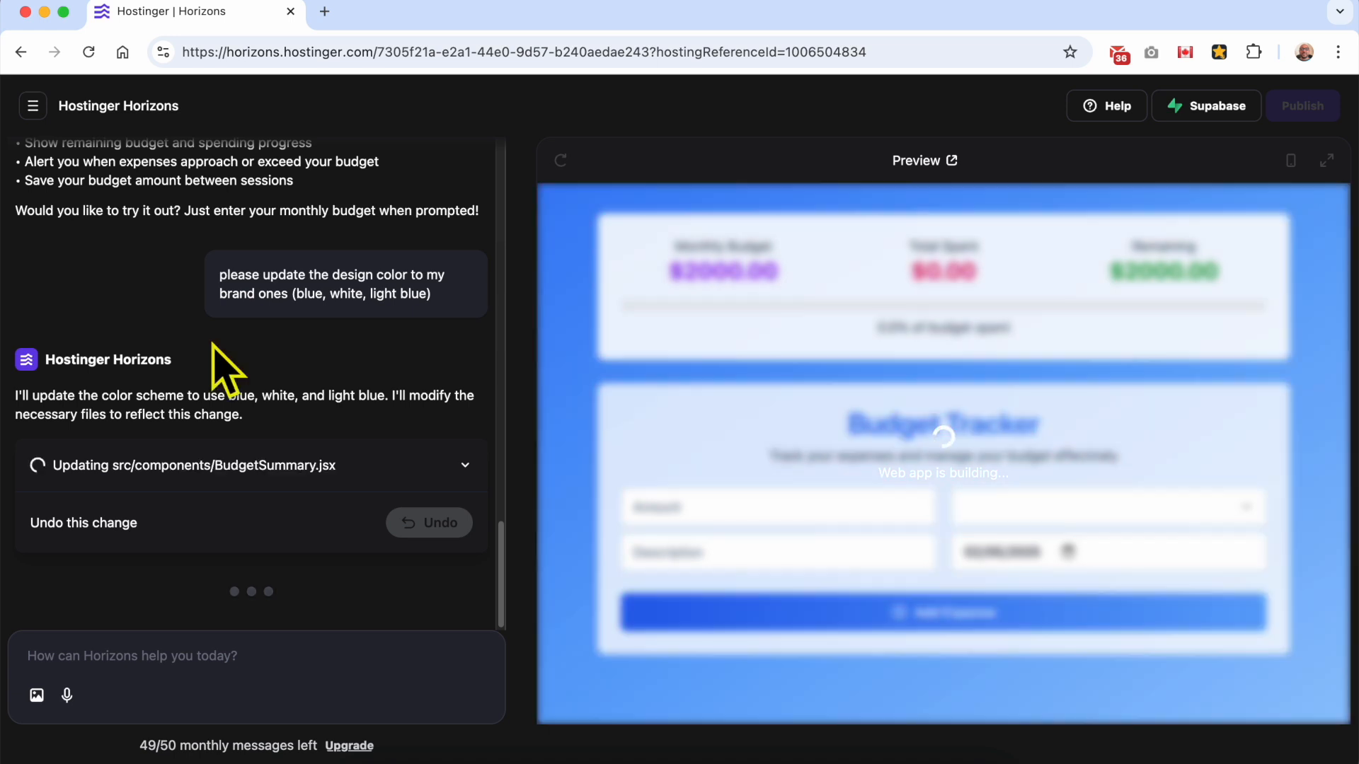
{"action": "mouse_move", "coordinate": [572, 373]}
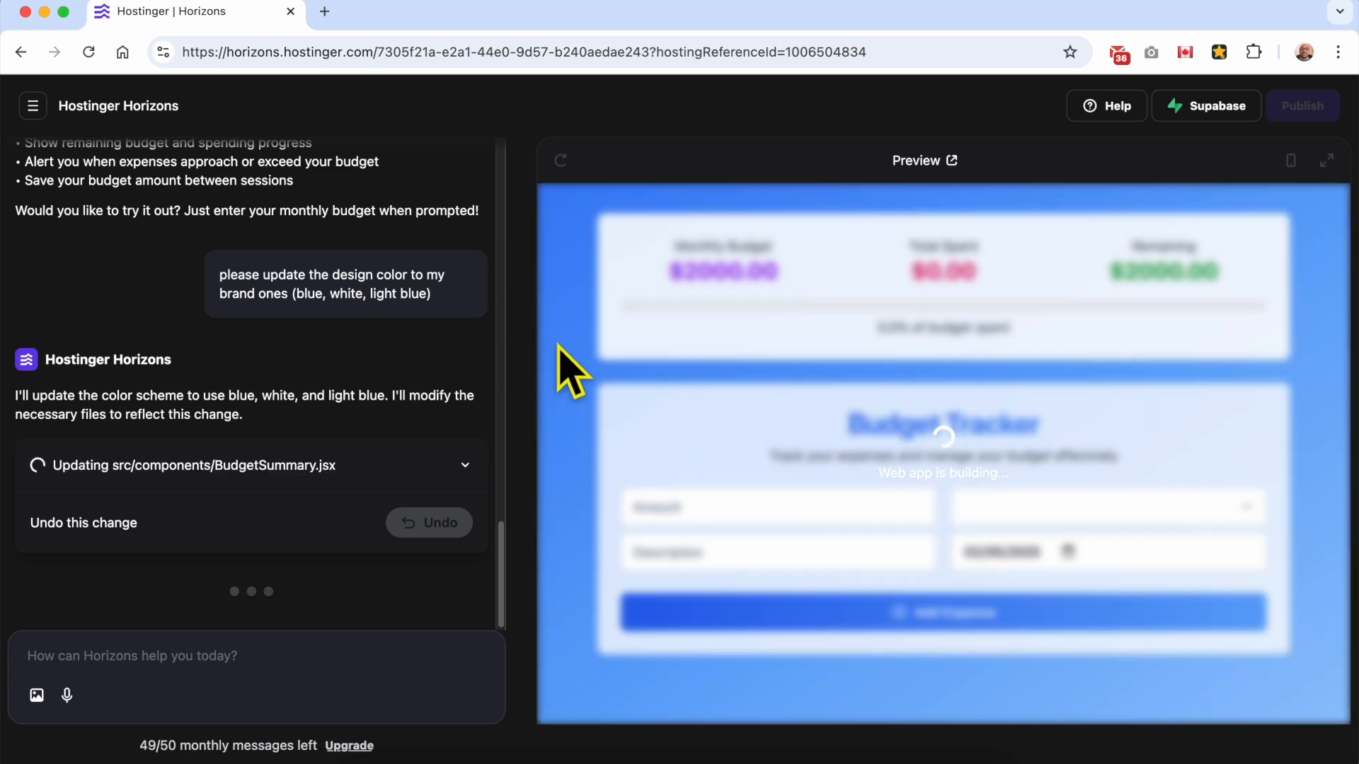
{"action": "mouse_move", "coordinate": [616, 391]}
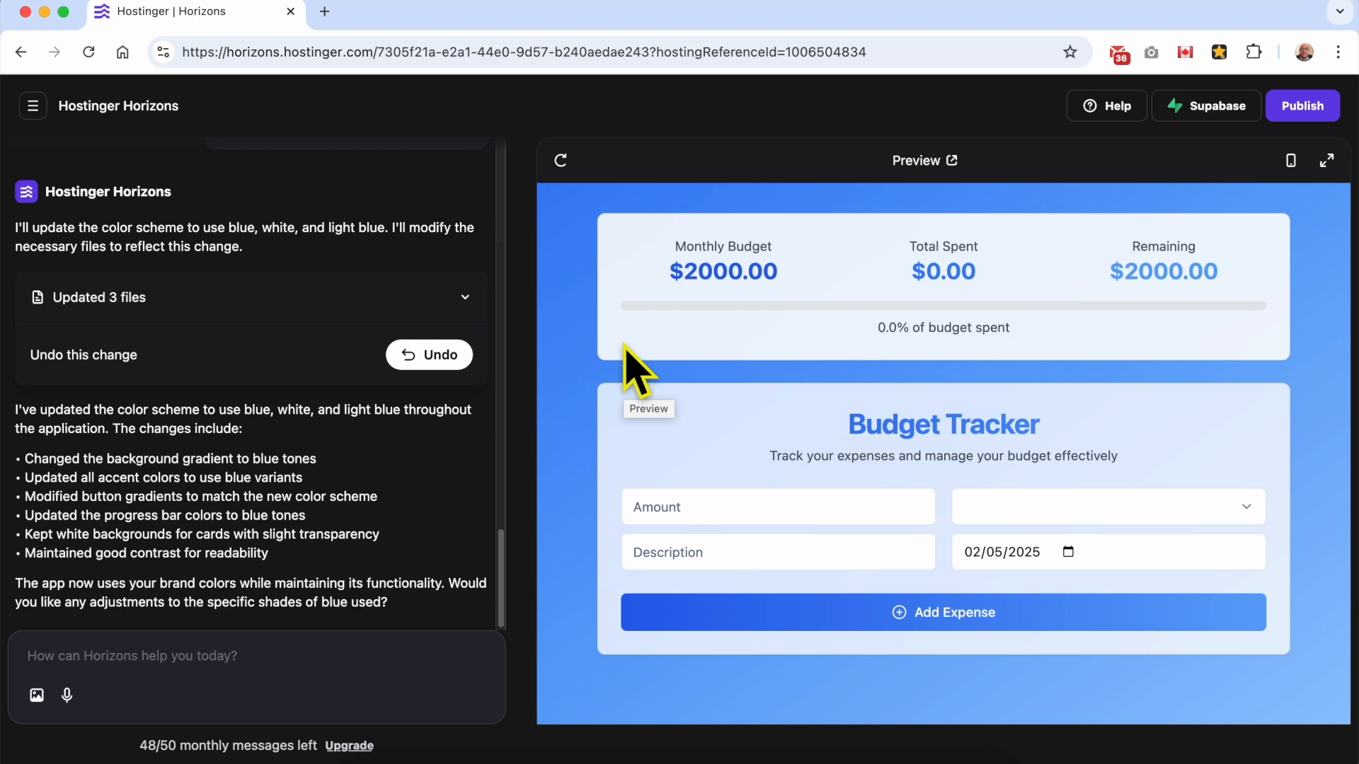
{"action": "mouse_move", "coordinate": [107, 450]}
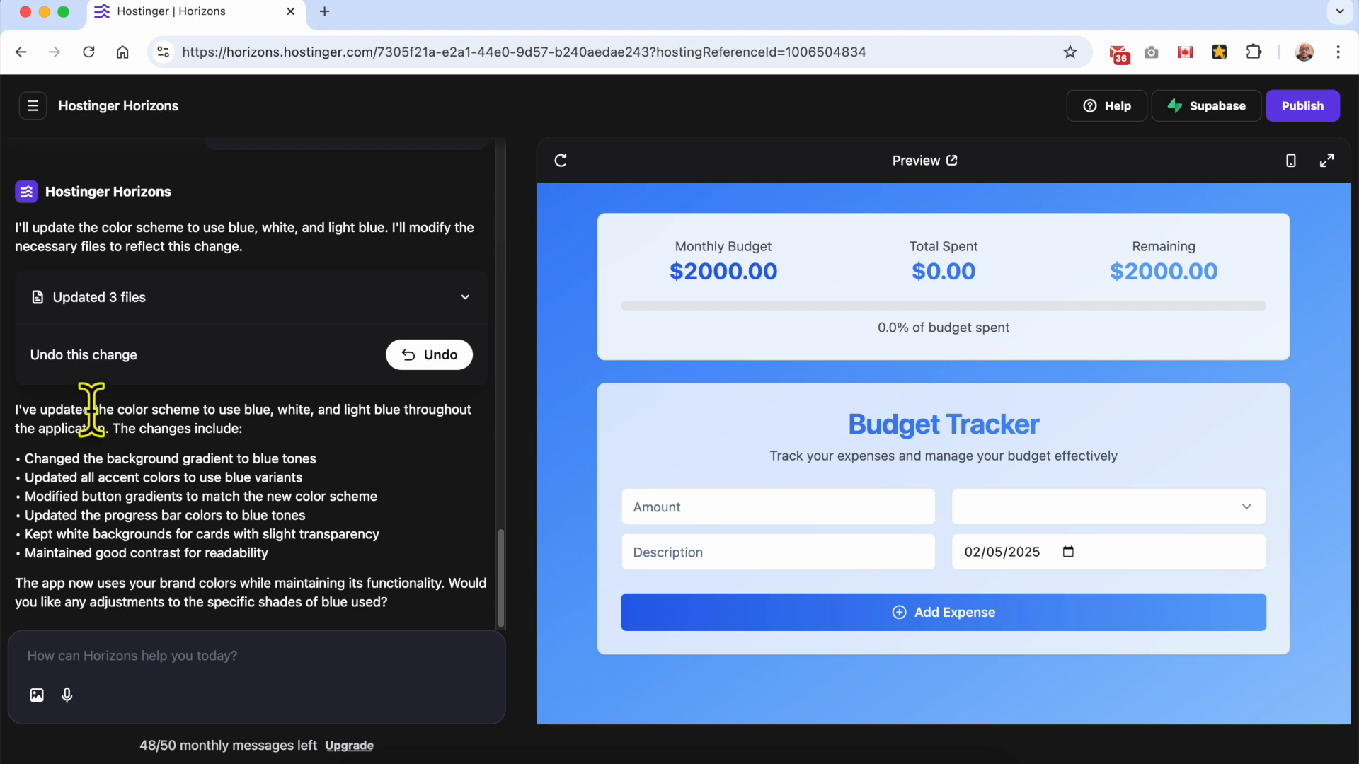
{"action": "left_click_drag", "start_coordinate": [17, 409], "coordinate": [242, 429]}
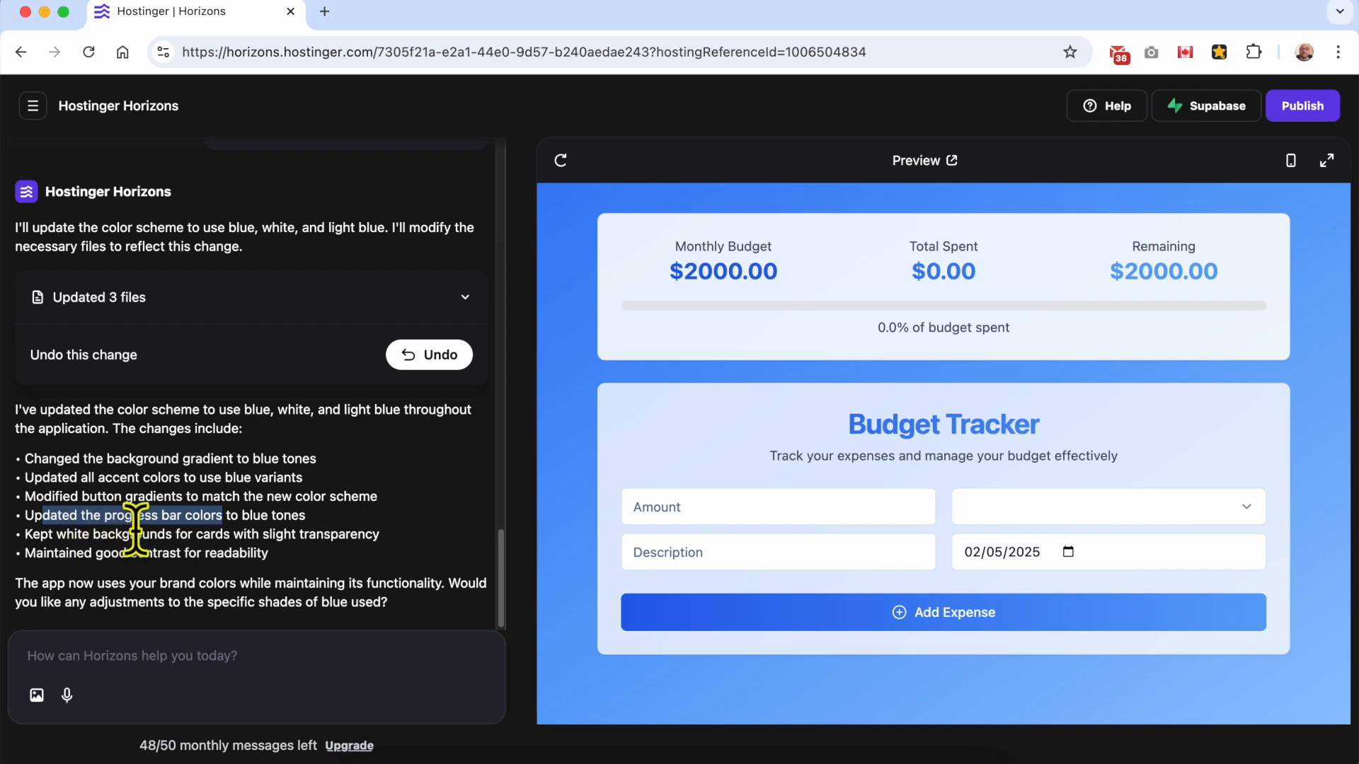
{"action": "mouse_move", "coordinate": [89, 538]}
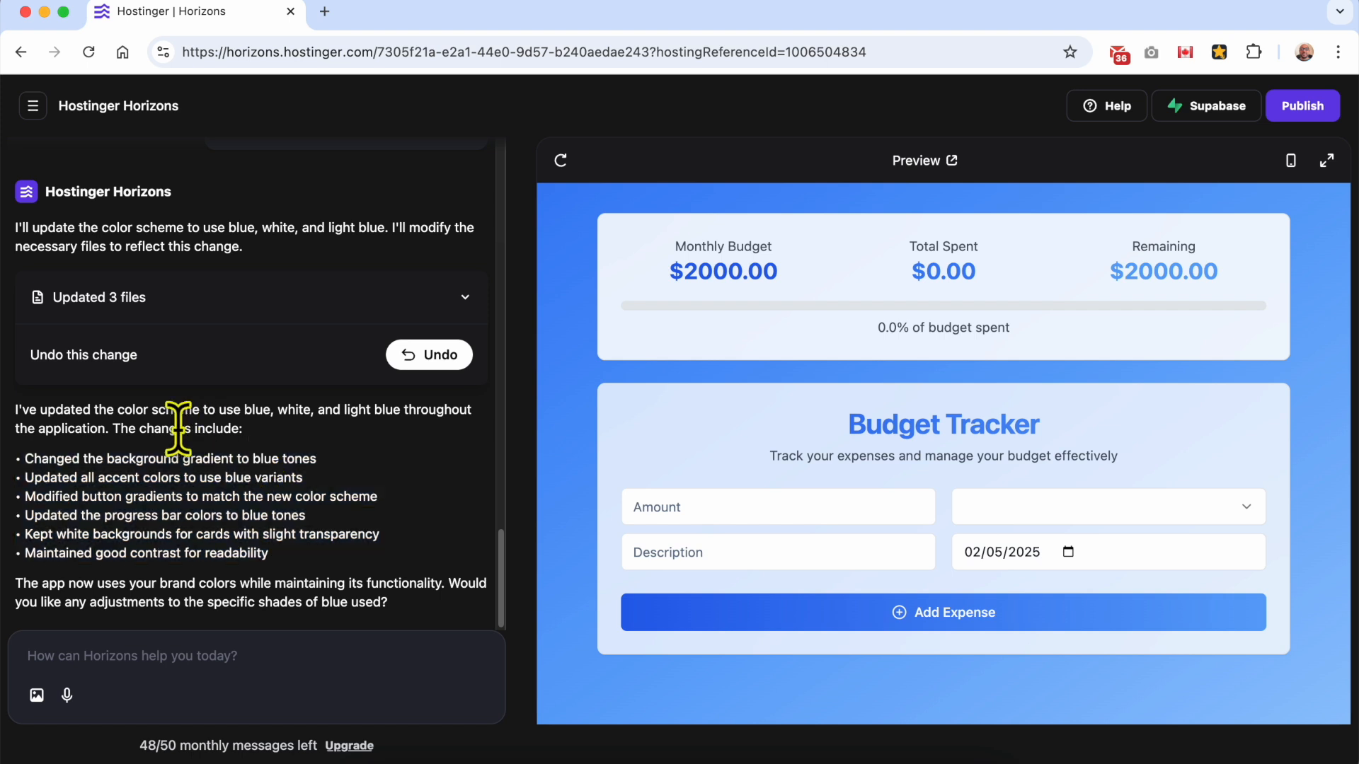
{"action": "mouse_move", "coordinate": [405, 628]}
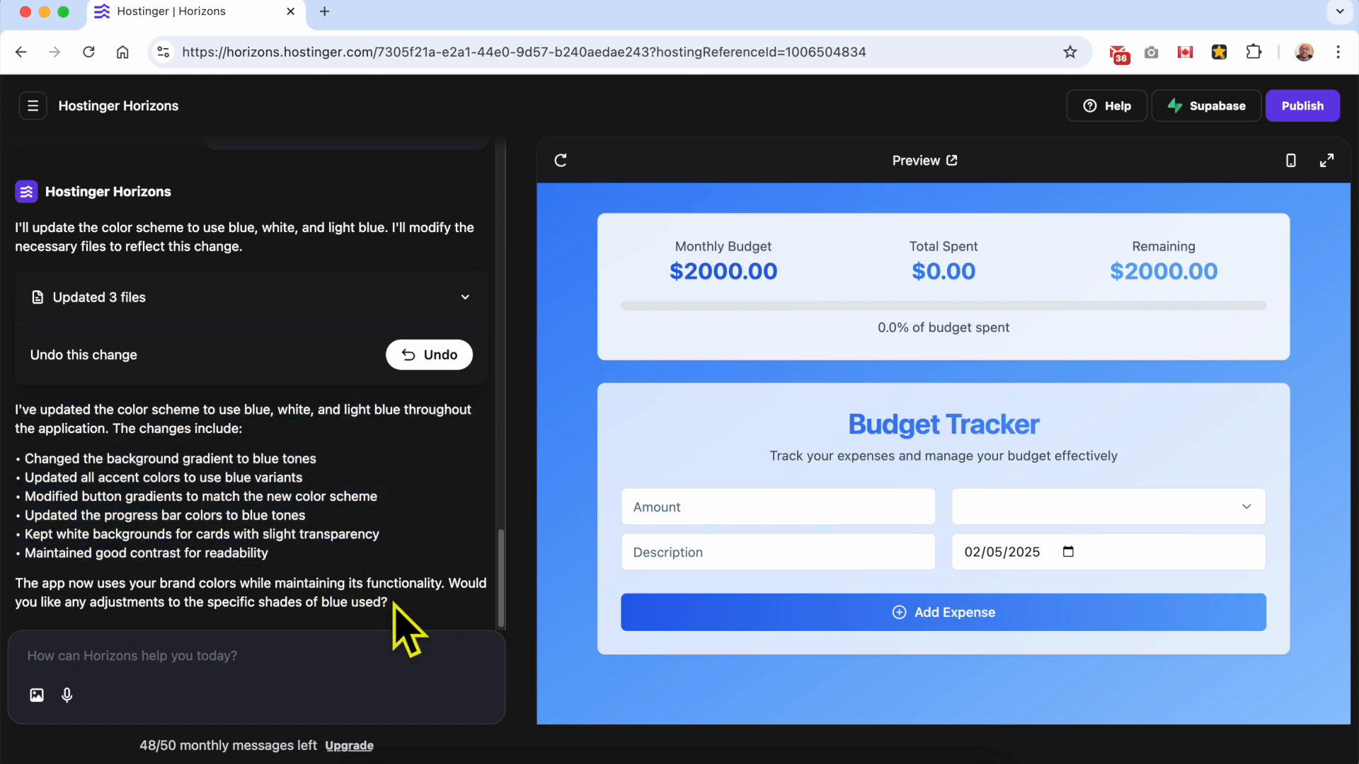
{"action": "left_click_drag", "start_coordinate": [408, 603], "coordinate": [156, 410]}
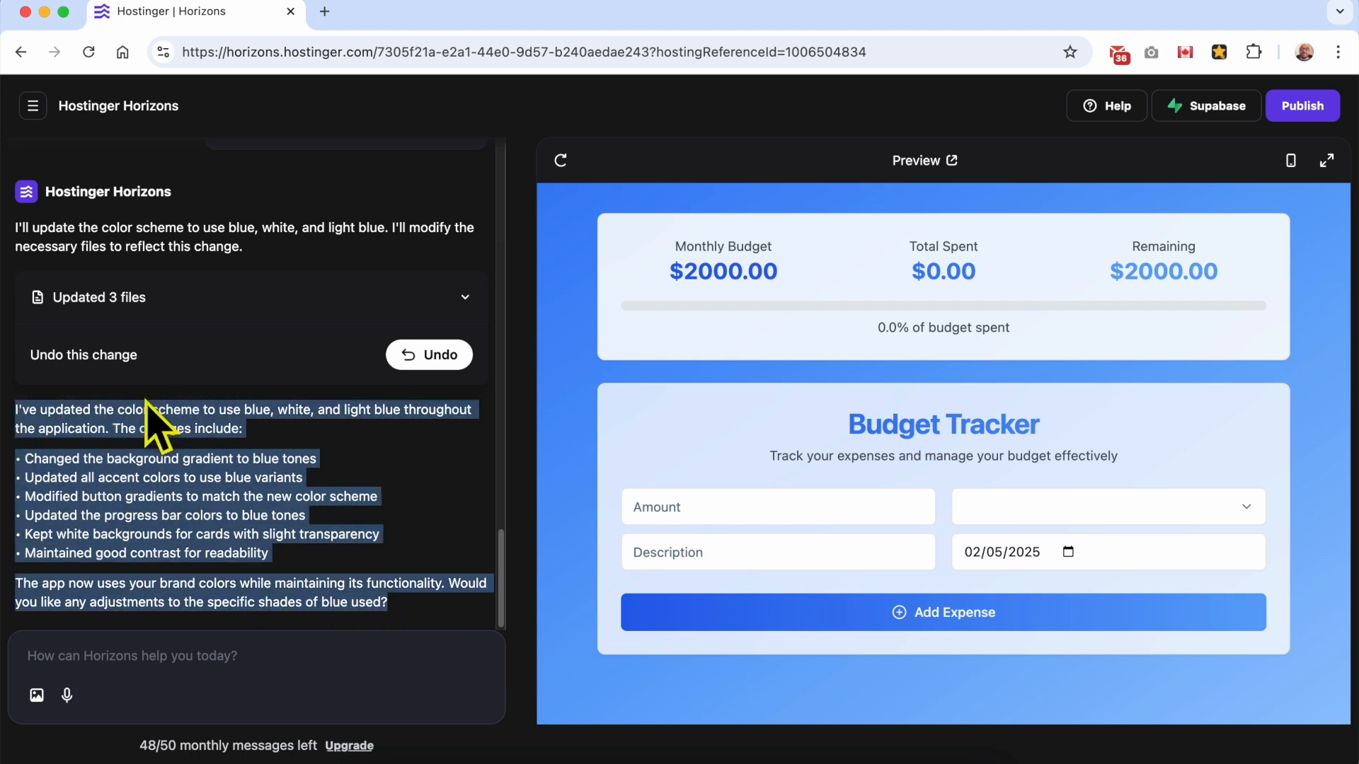
{"action": "mouse_move", "coordinate": [195, 511]}
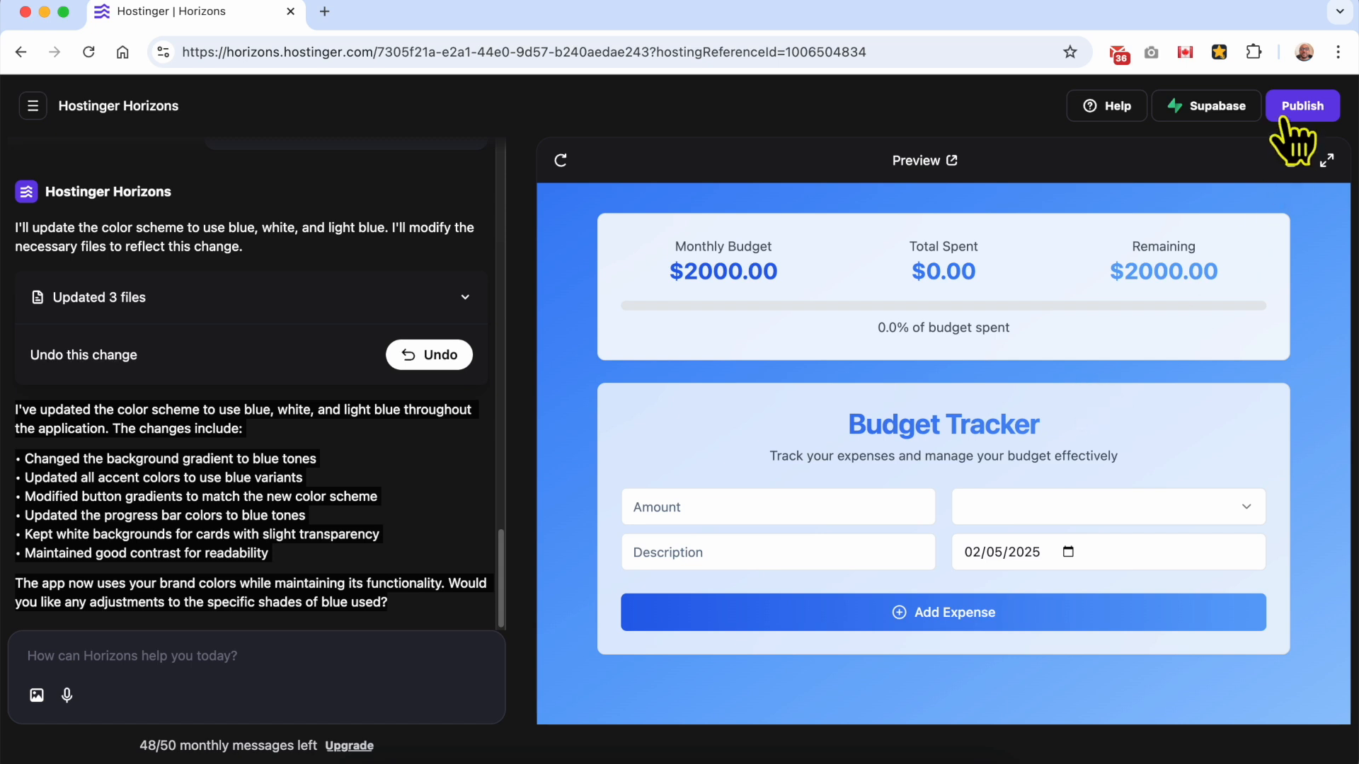
Publish the restyled blue Budget Tracker web app from the Horizons editor.
{"action": "left_click", "coordinate": [1302, 105]}
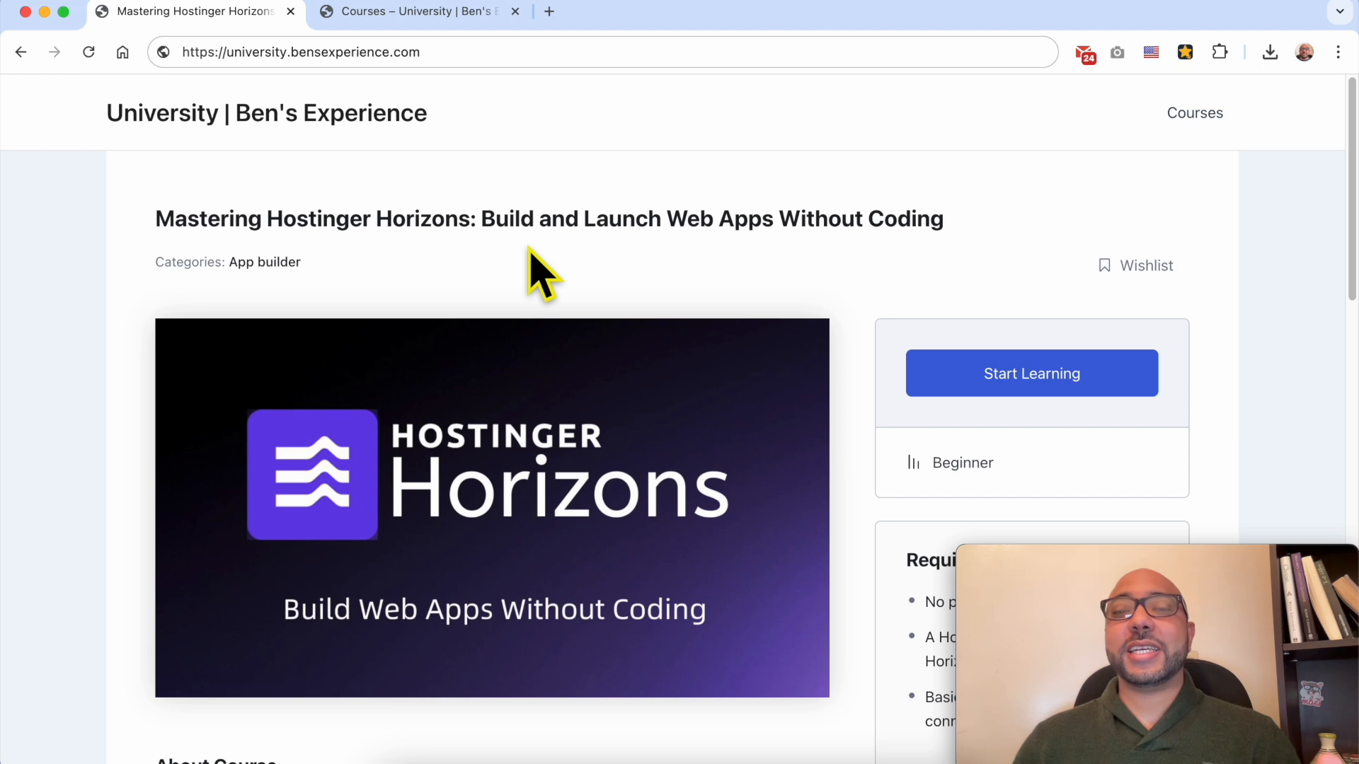
Highlight the Mastering Hostinger Horizons course title and scroll to the Course Content lessons.
{"action": "double_click", "coordinate": [206, 218]}
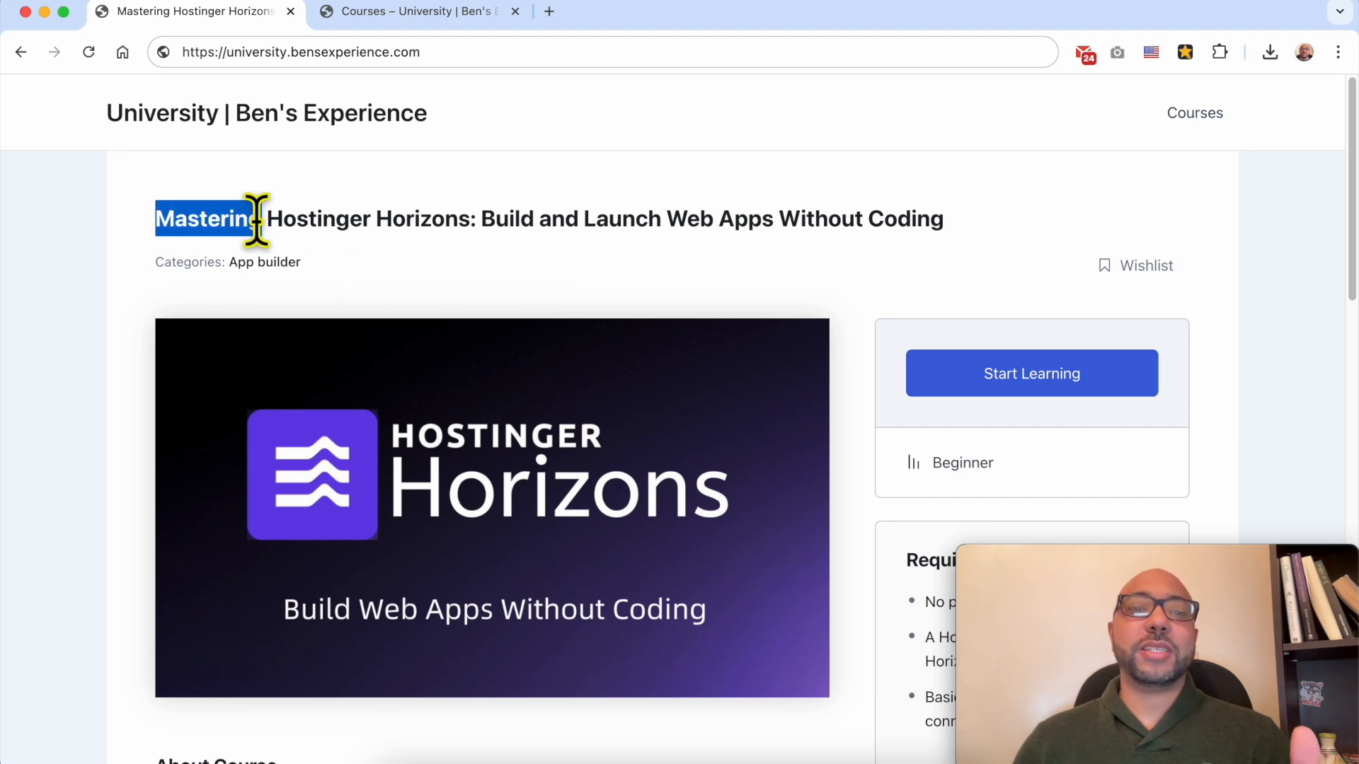
{"action": "left_click_drag", "start_coordinate": [261, 218], "coordinate": [473, 218]}
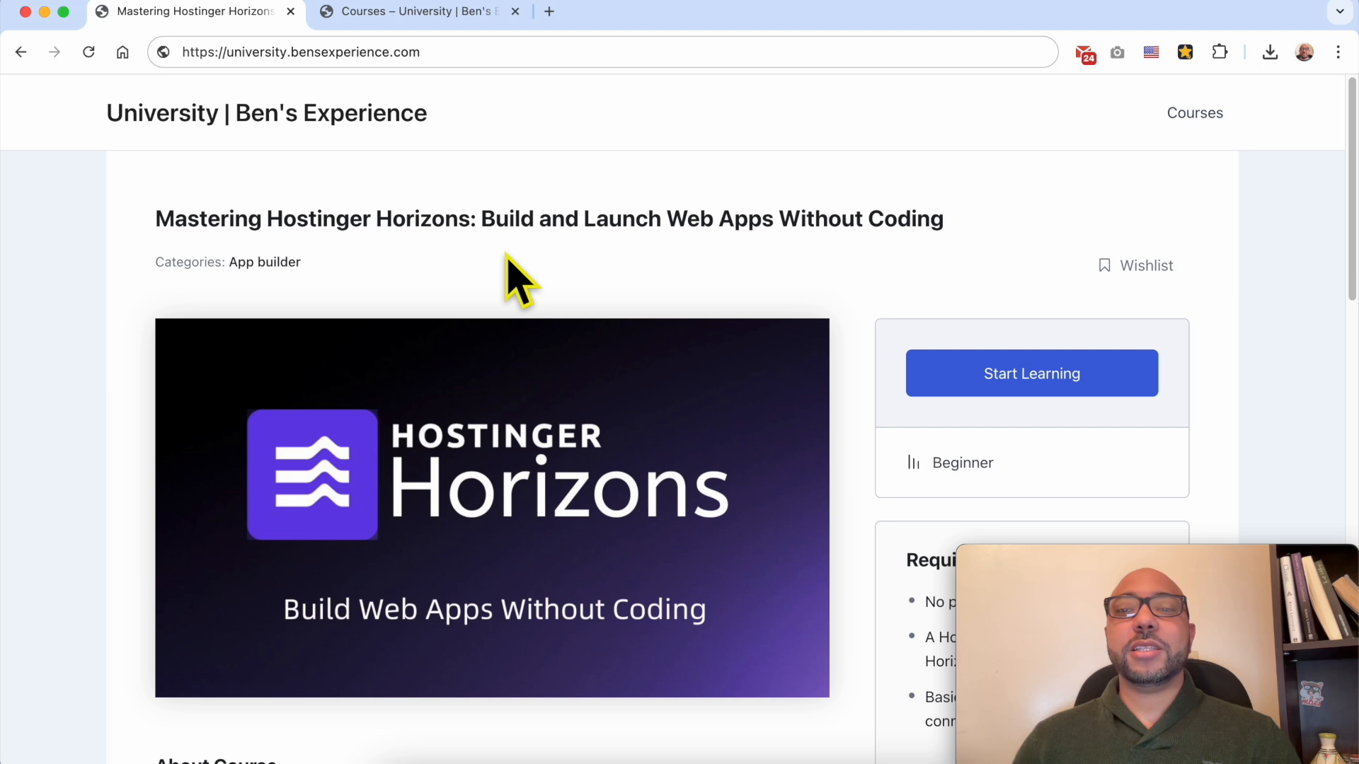
{"action": "scroll", "scroll_direction": "down", "scroll_amount": 3}
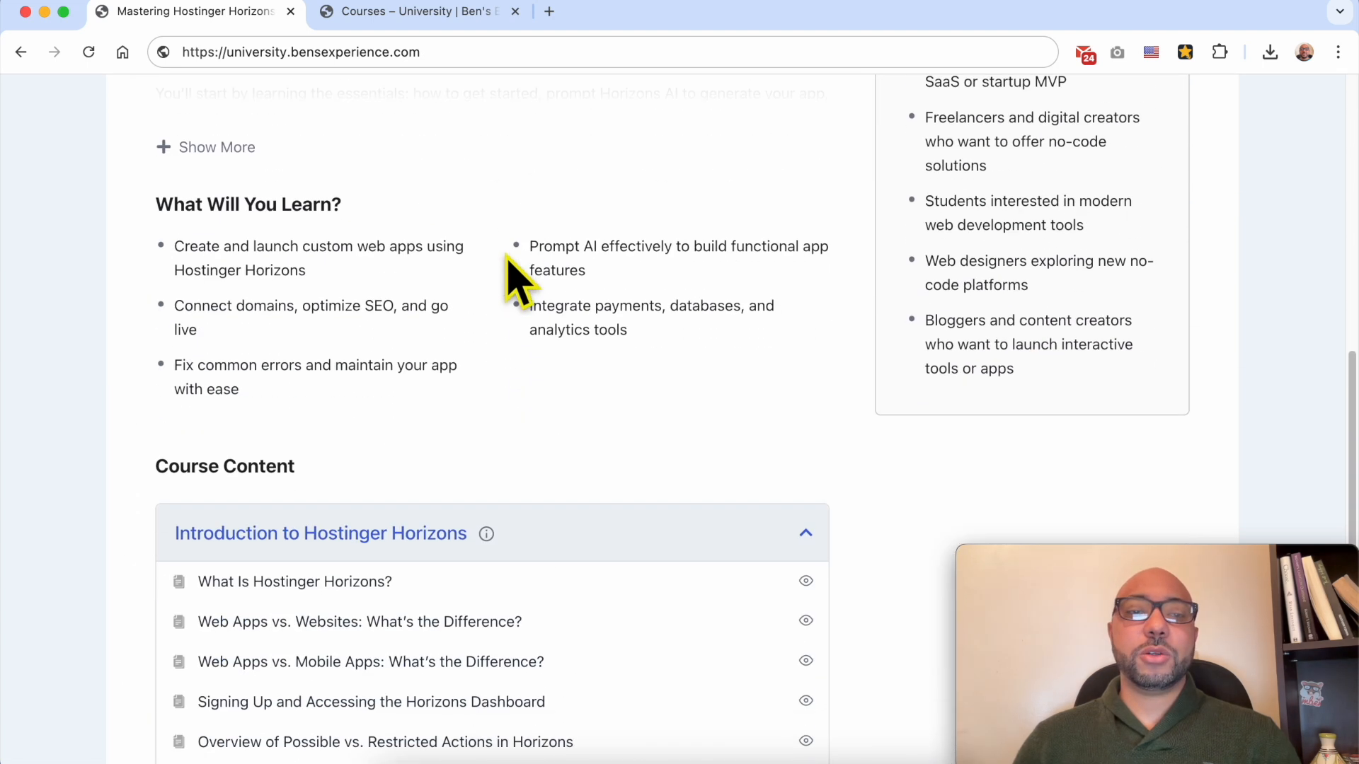
{"action": "scroll", "scroll_direction": "down", "scroll_amount": 3}
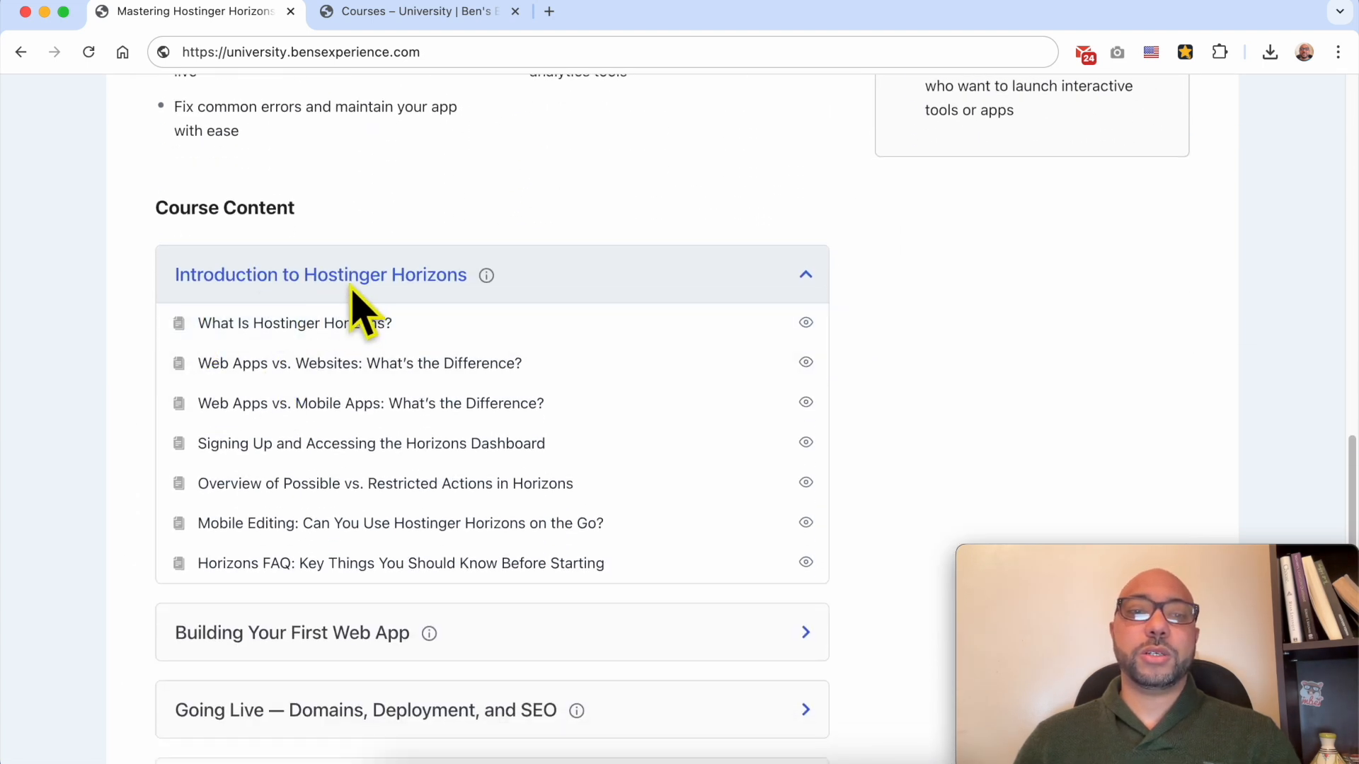
{"action": "mouse_move", "coordinate": [294, 334]}
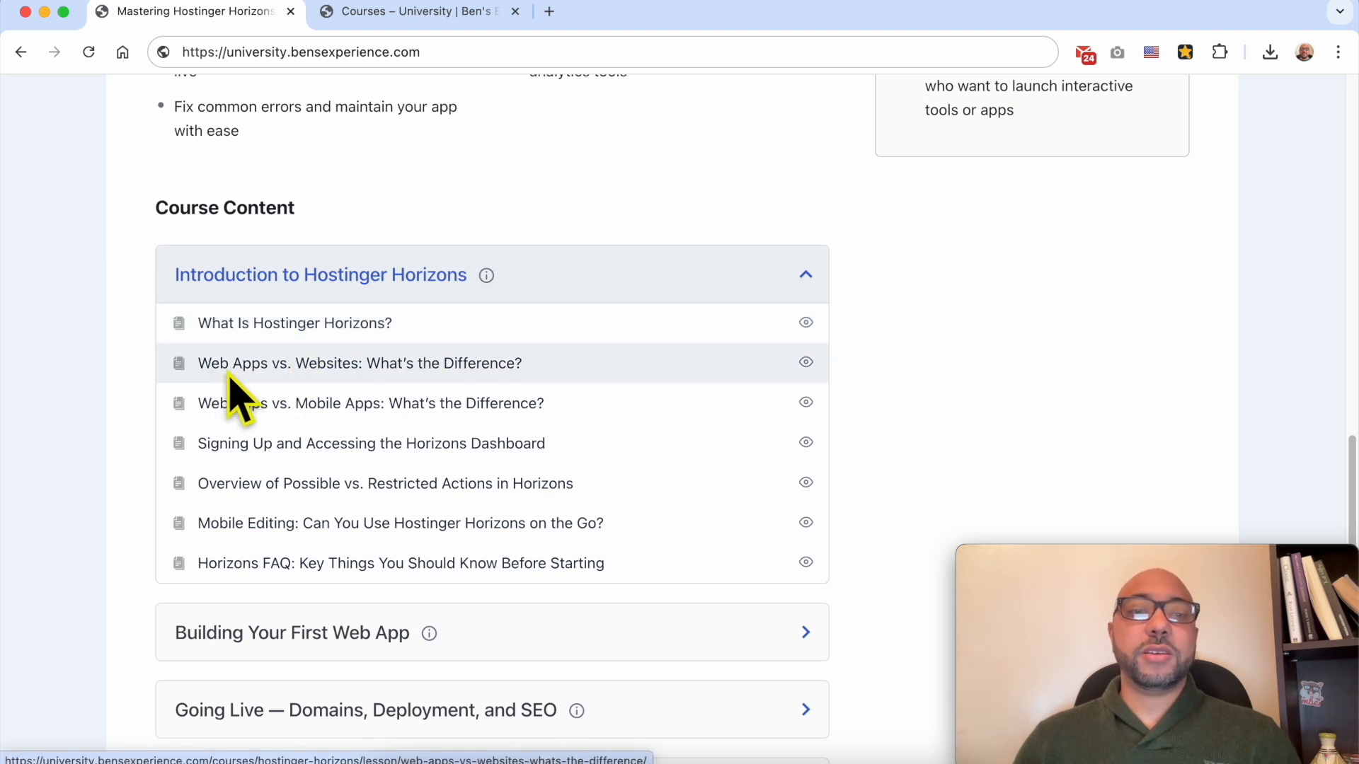
{"action": "mouse_move", "coordinate": [381, 404]}
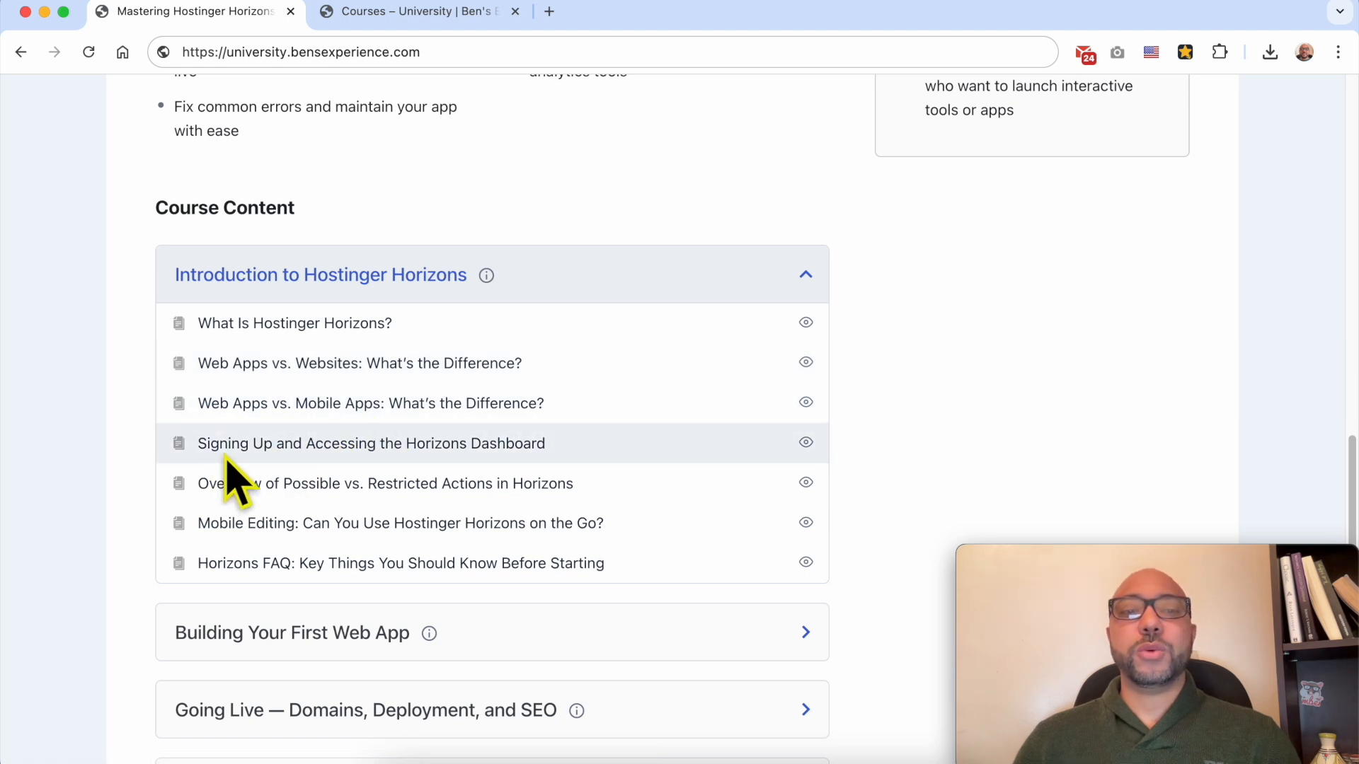
{"action": "mouse_move", "coordinate": [412, 481]}
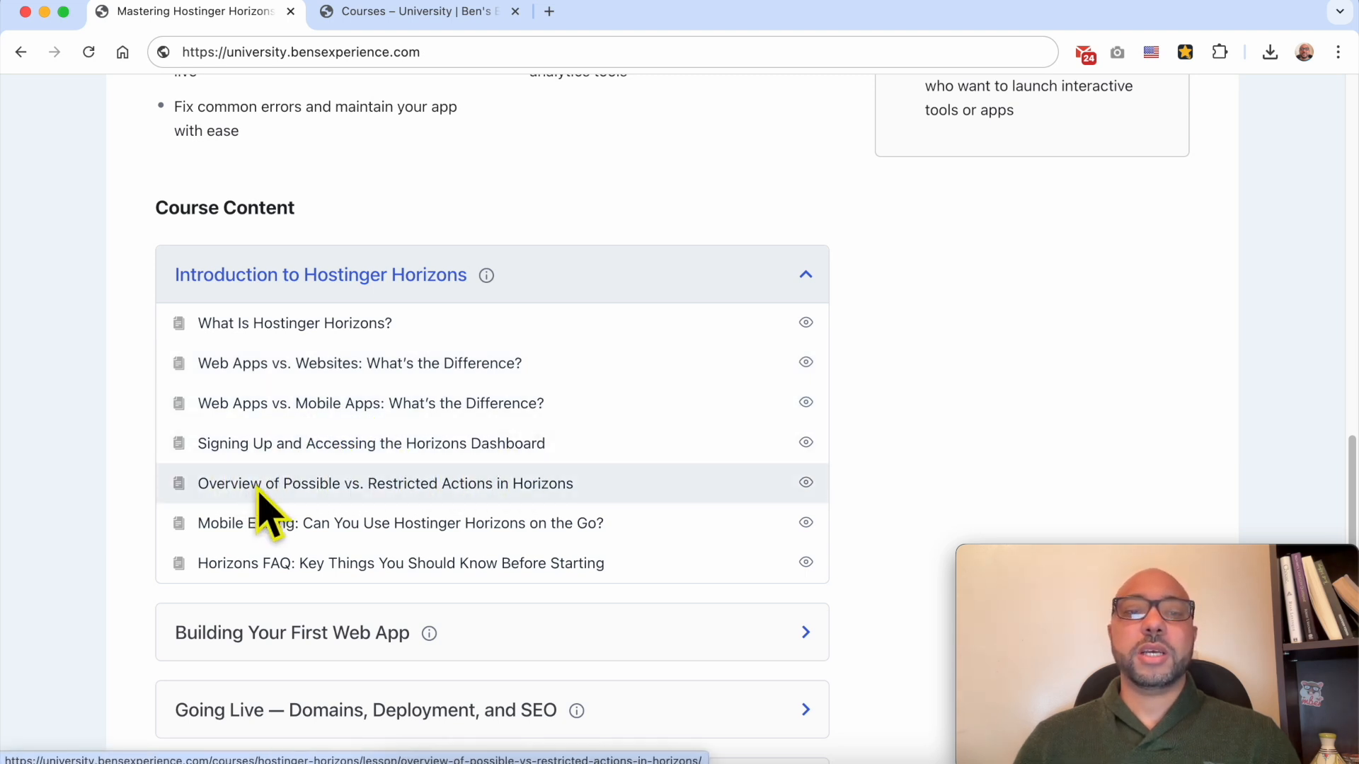
{"action": "mouse_move", "coordinate": [482, 511]}
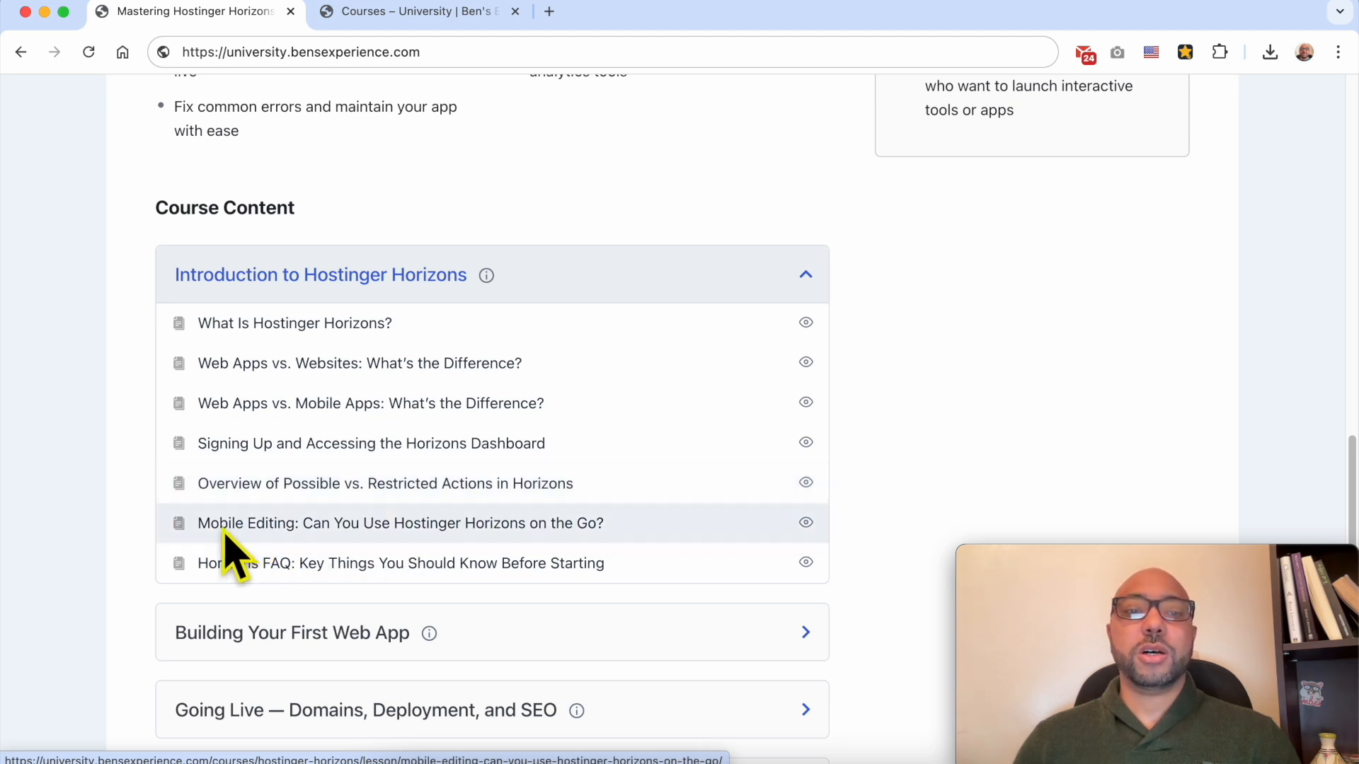
{"action": "mouse_move", "coordinate": [252, 589]}
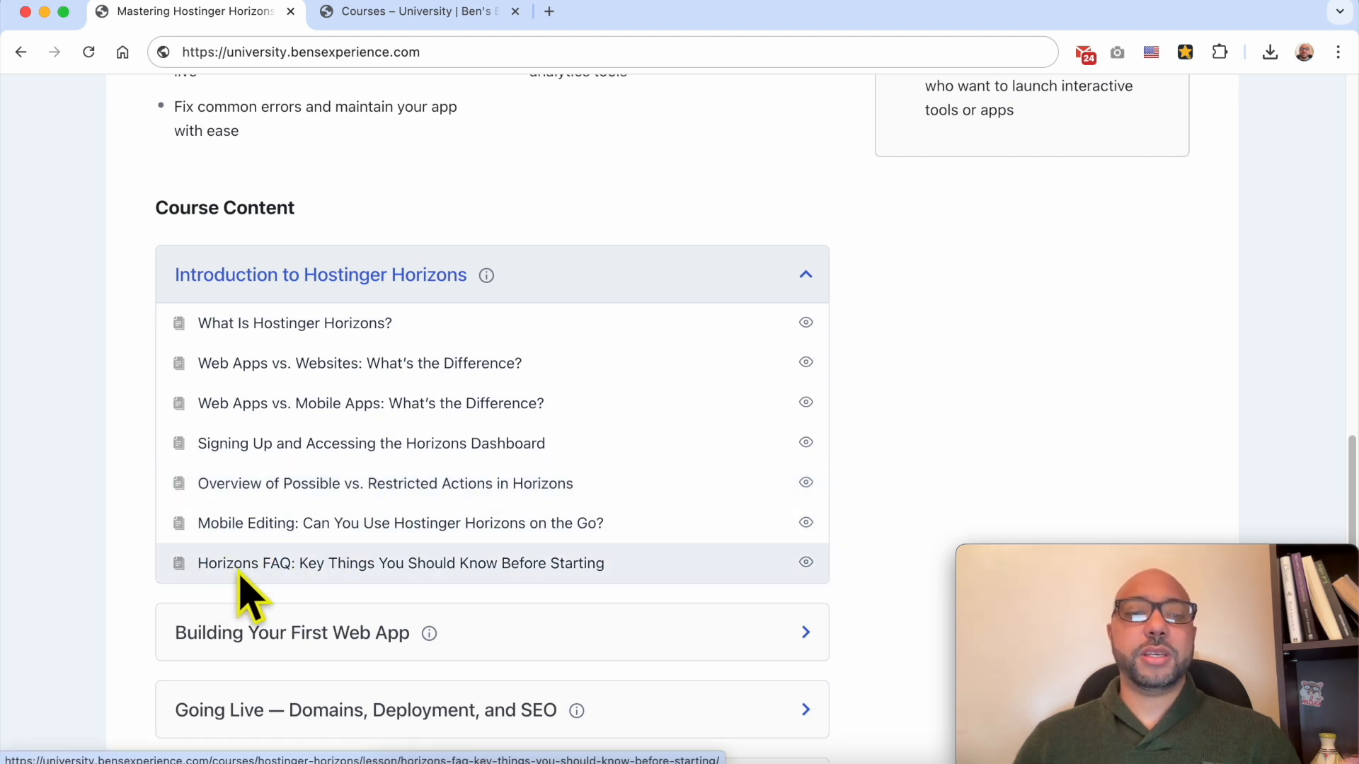
Expand the Building Your First Web App section to list its eight lessons.
{"action": "scroll", "scroll_direction": "down", "scroll_amount": 3}
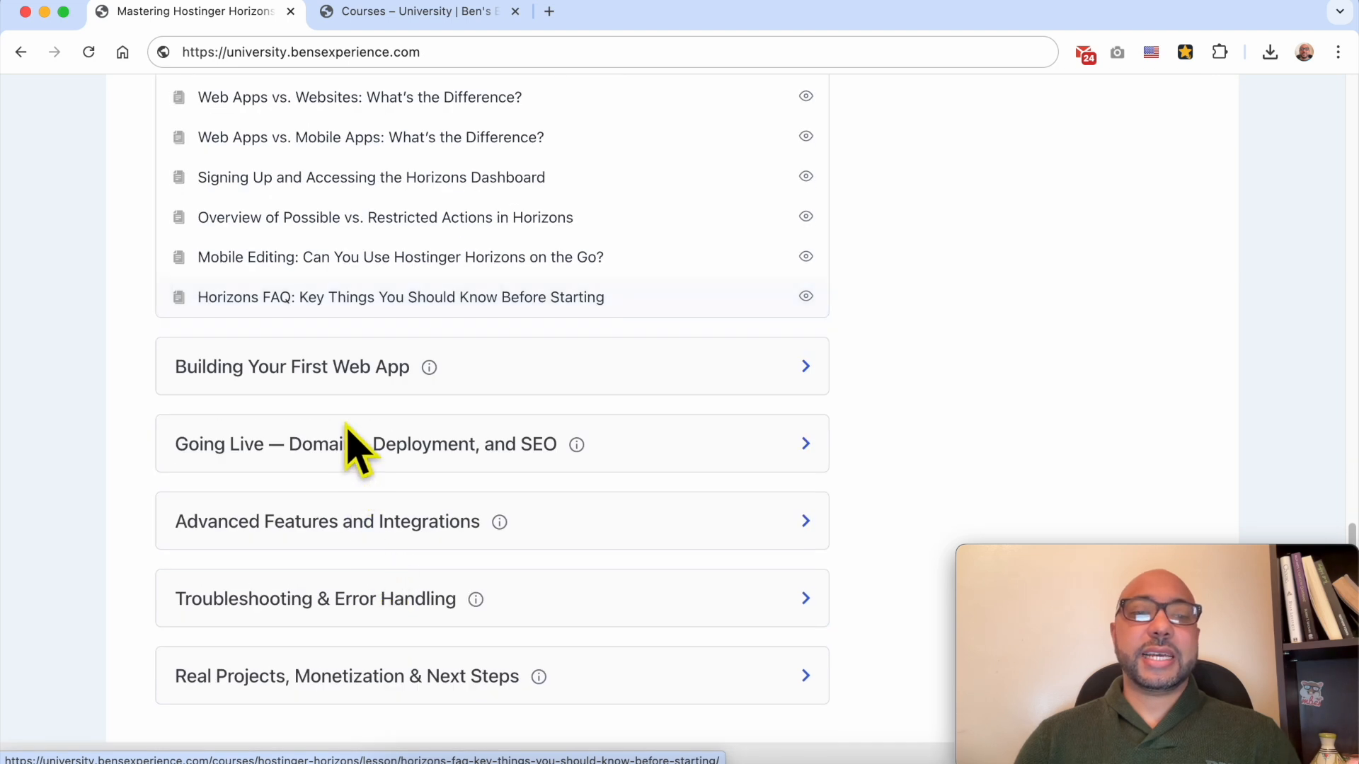
{"action": "left_click", "coordinate": [291, 367]}
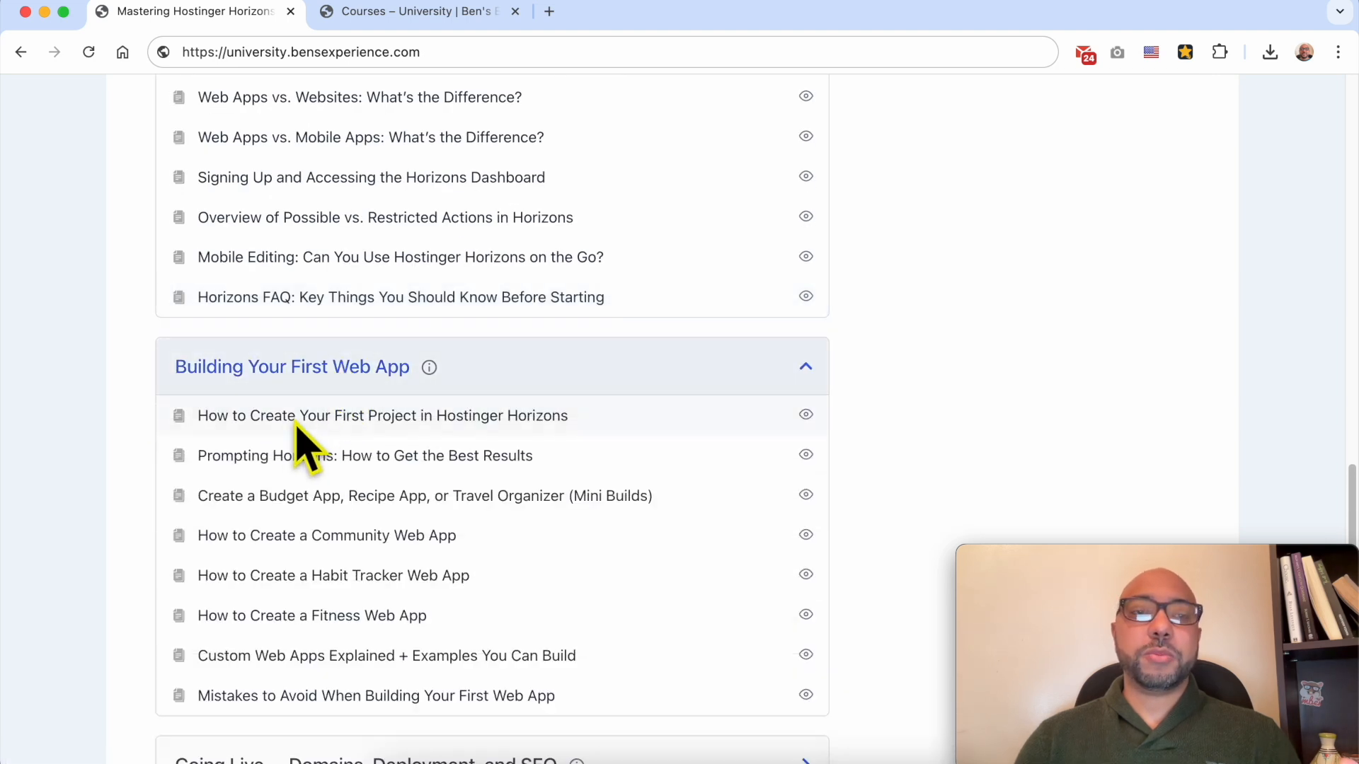
{"action": "scroll", "scroll_direction": "down", "scroll_amount": 3}
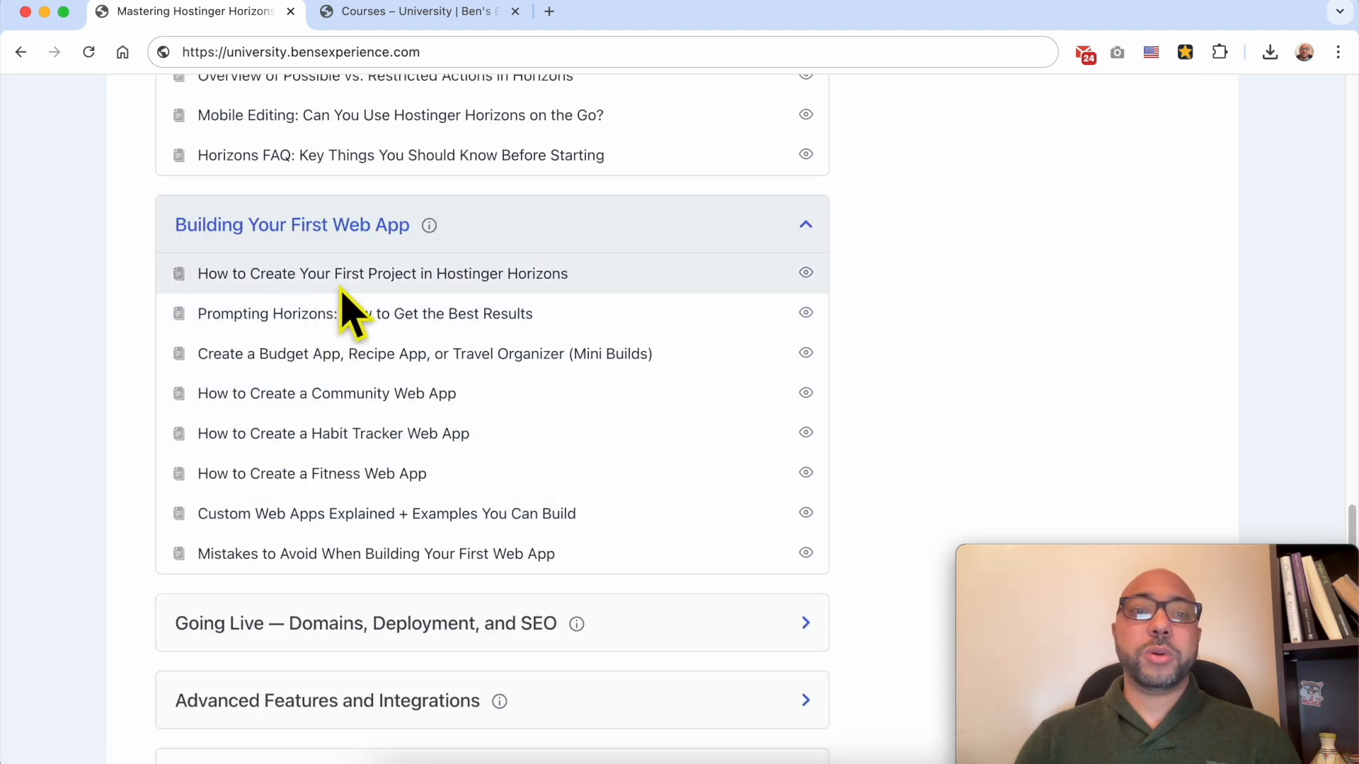
{"action": "mouse_move", "coordinate": [390, 380]}
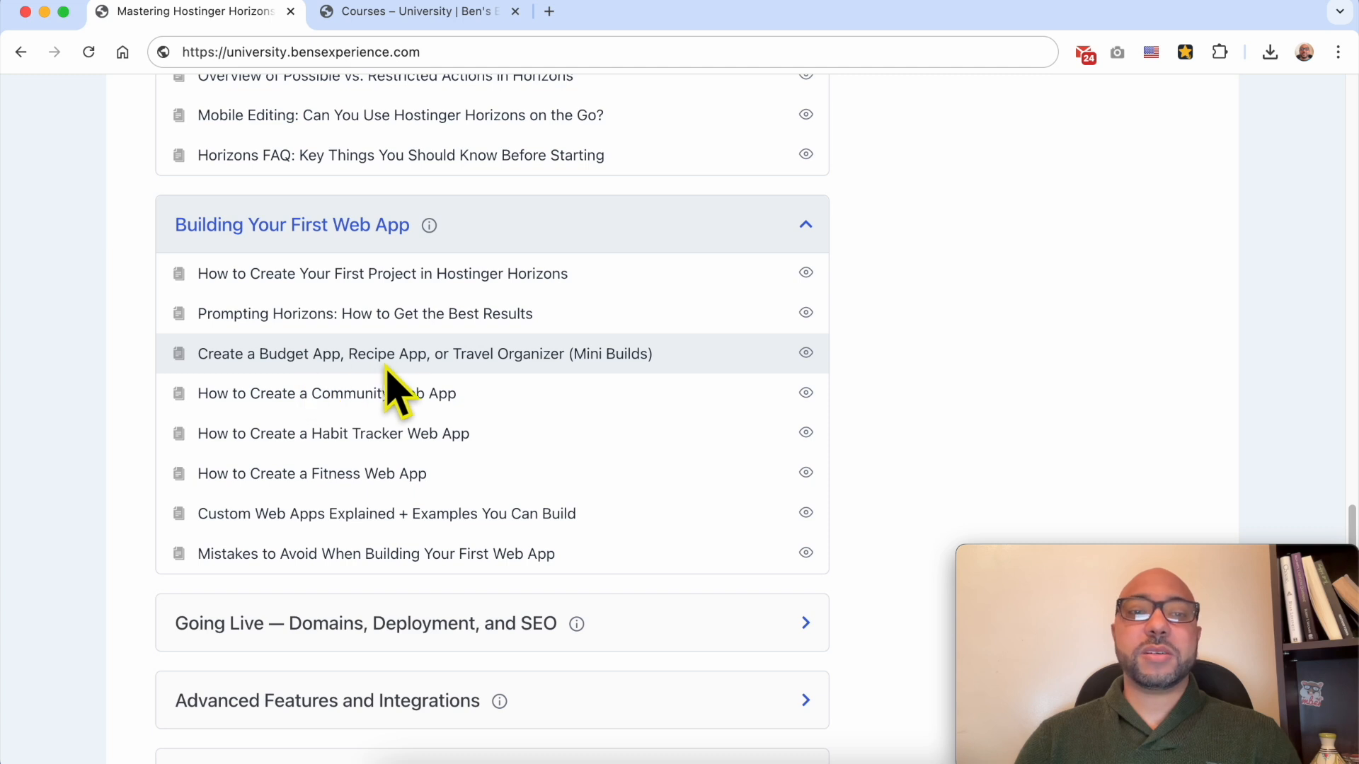
{"action": "mouse_move", "coordinate": [502, 390]}
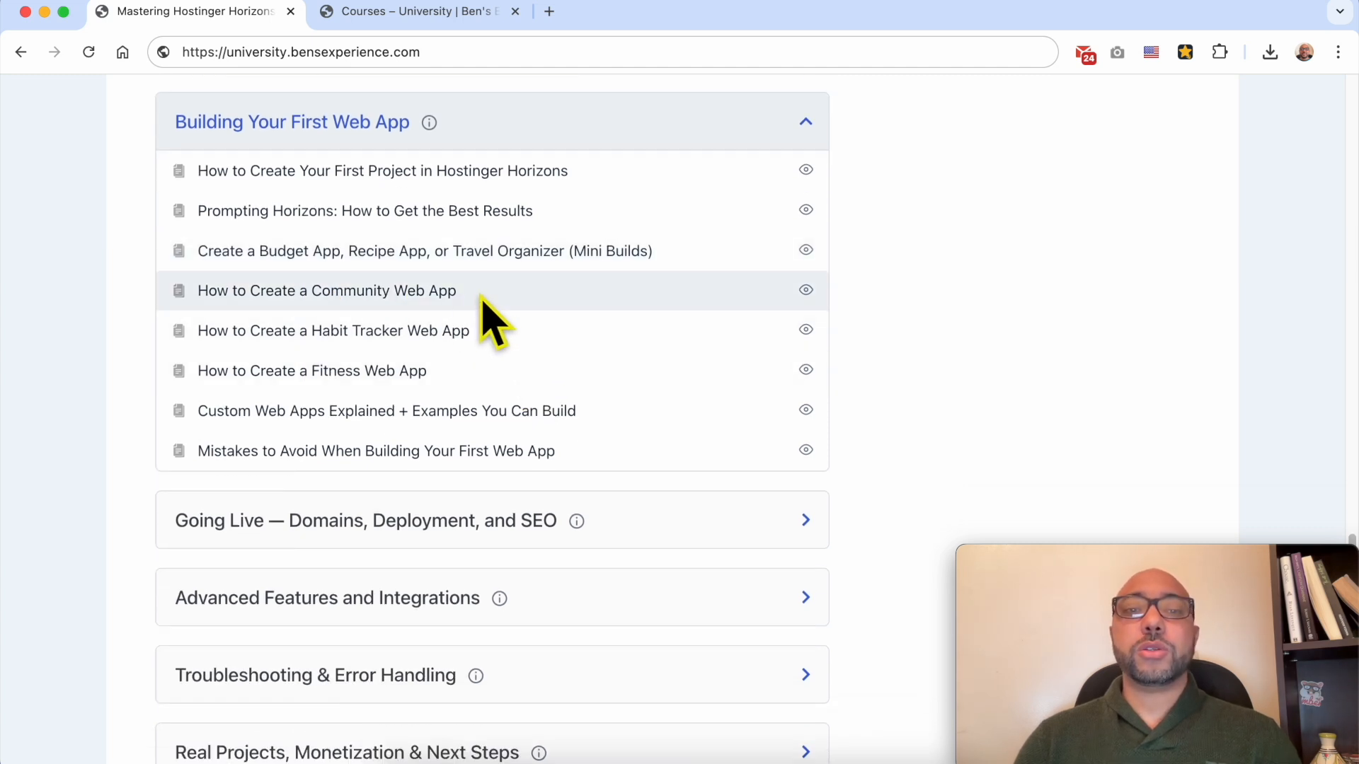
{"action": "mouse_move", "coordinate": [360, 338]}
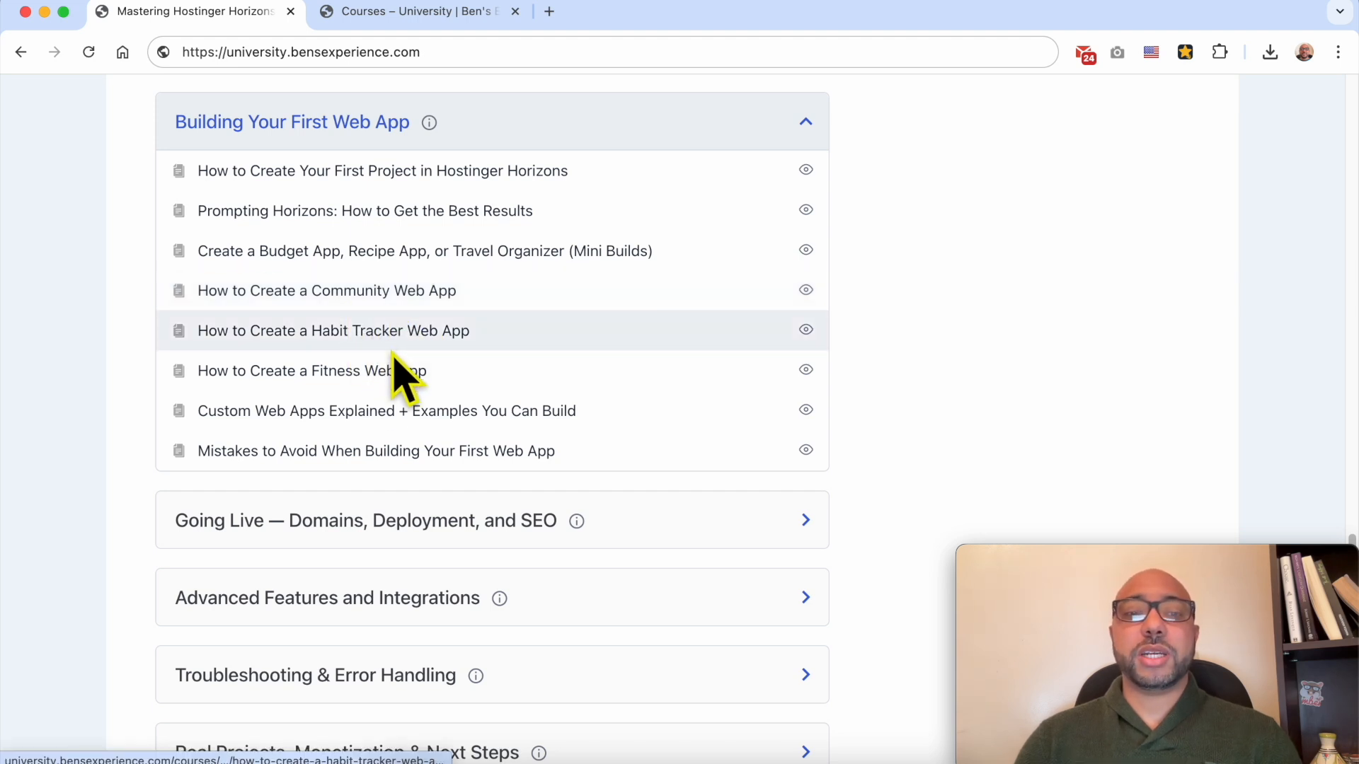
{"action": "scroll", "scroll_direction": "down", "scroll_amount": 3}
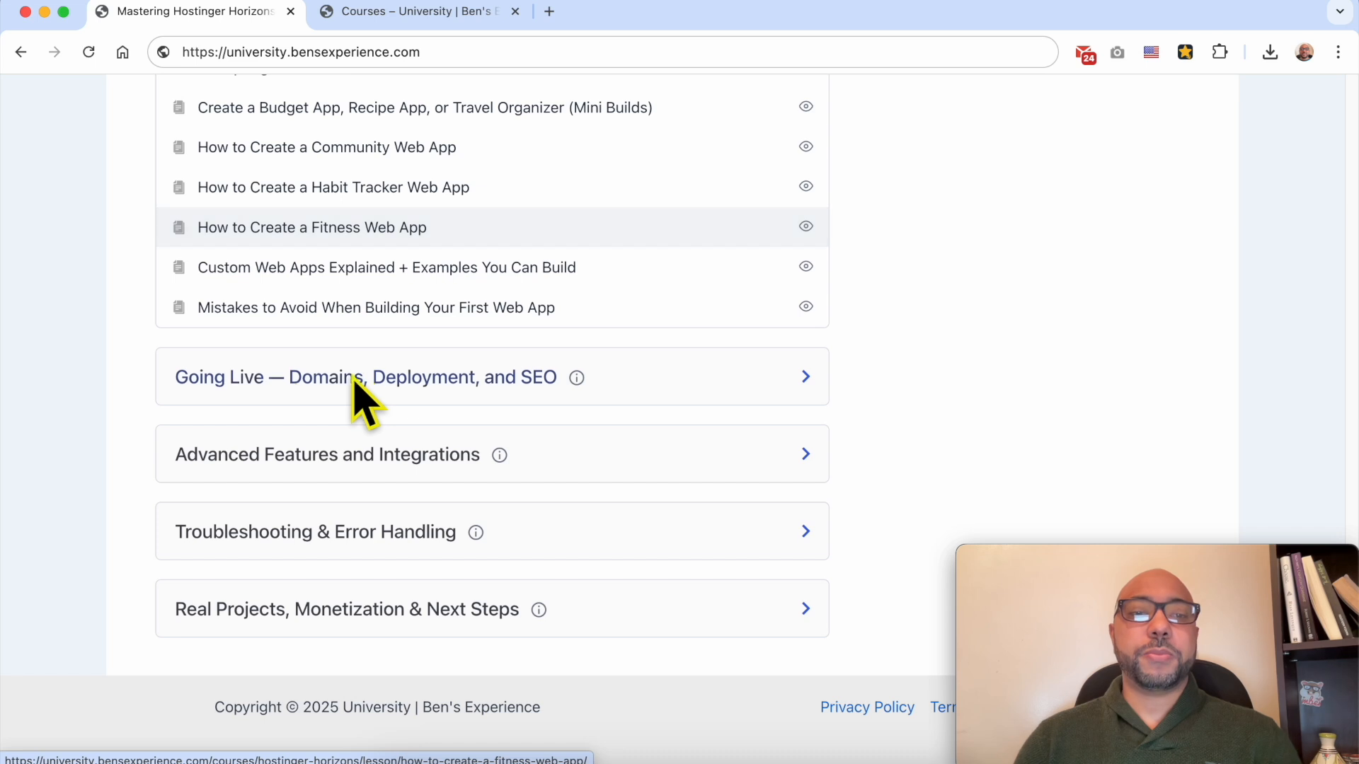
Expand the Going Live section and scroll down through its lessons toward Advanced Features.
{"action": "left_click", "coordinate": [365, 376]}
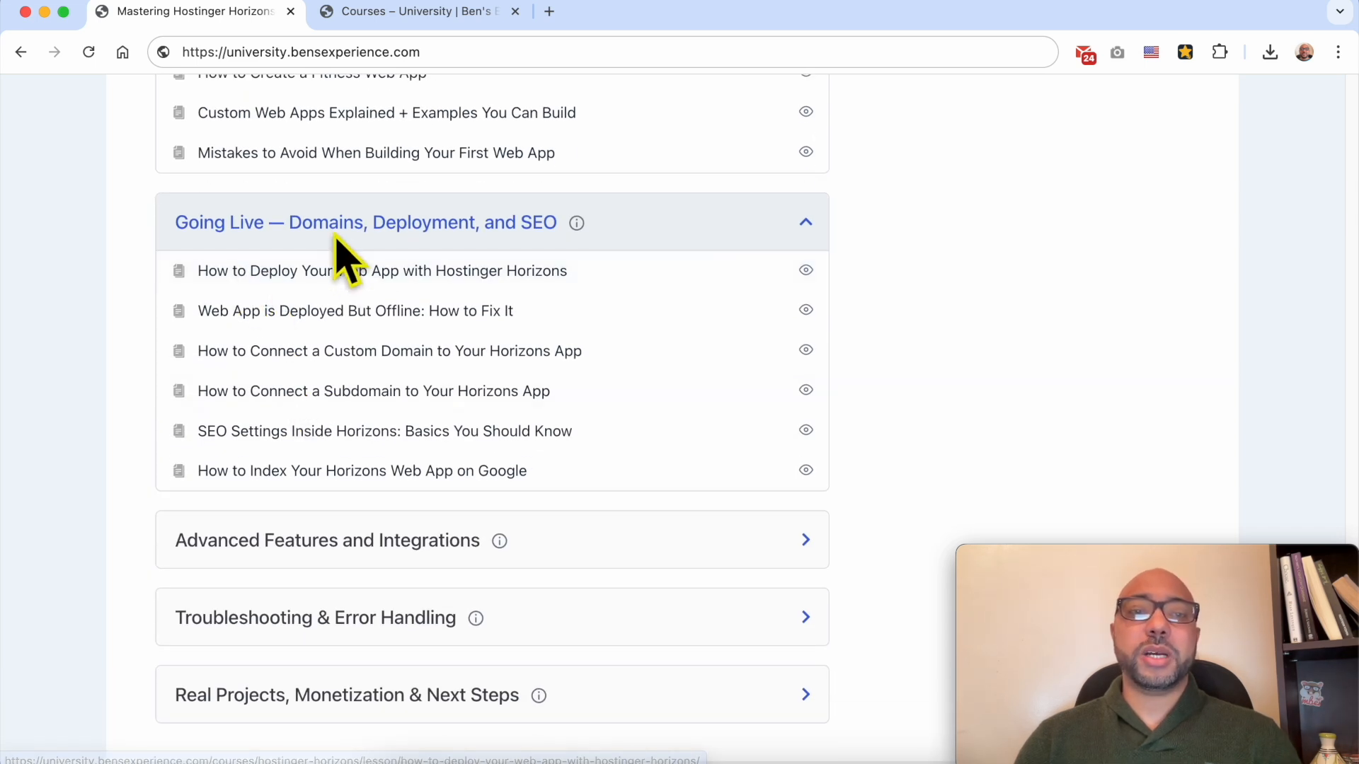
{"action": "scroll", "scroll_direction": "down", "scroll_amount": 3}
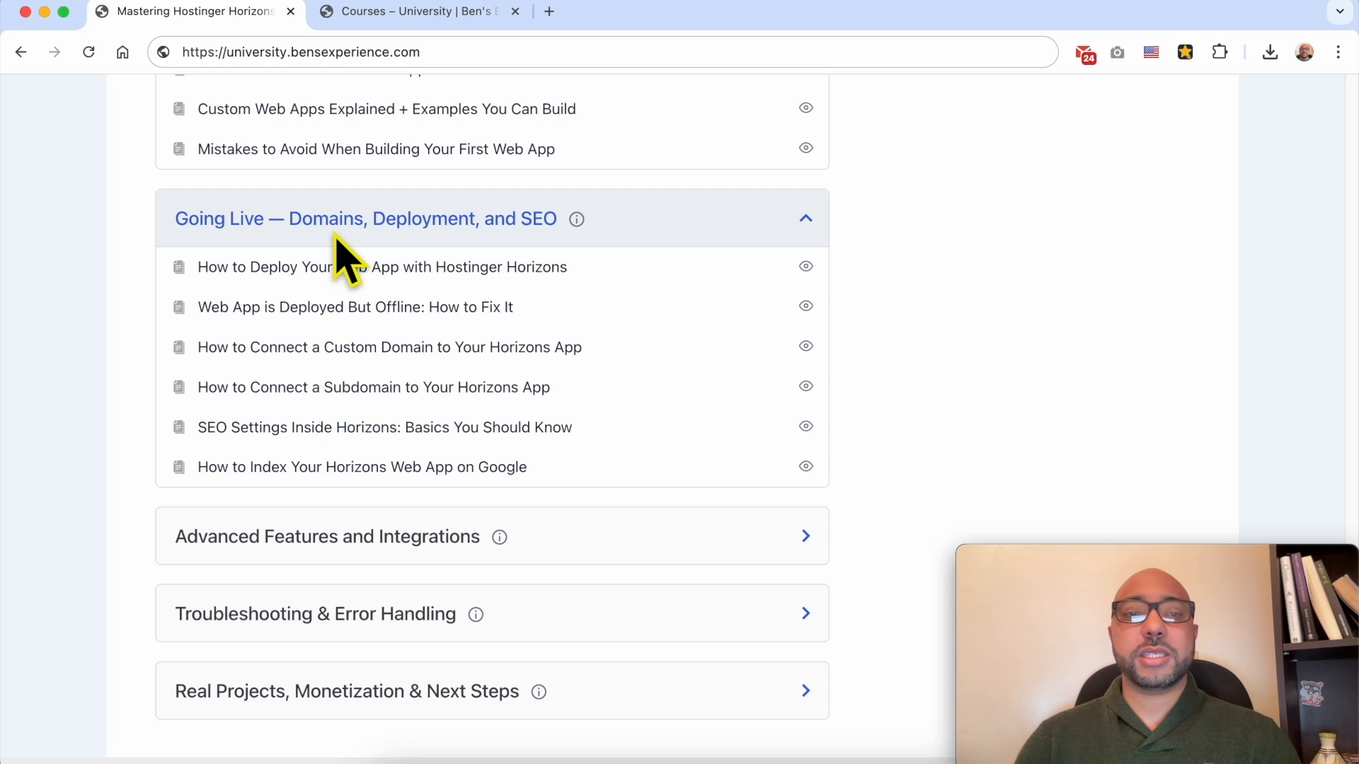
{"action": "mouse_move", "coordinate": [546, 256]}
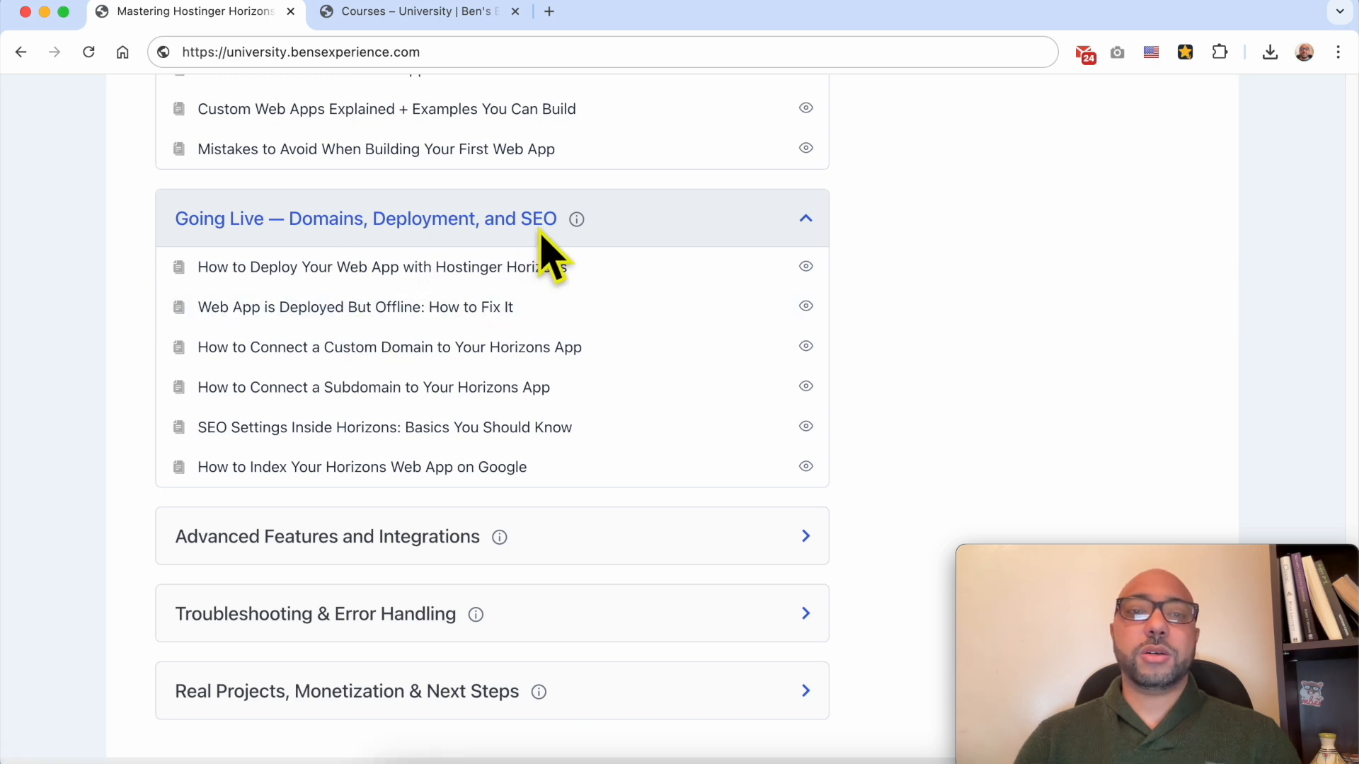
{"action": "scroll", "scroll_direction": "down", "scroll_amount": 3}
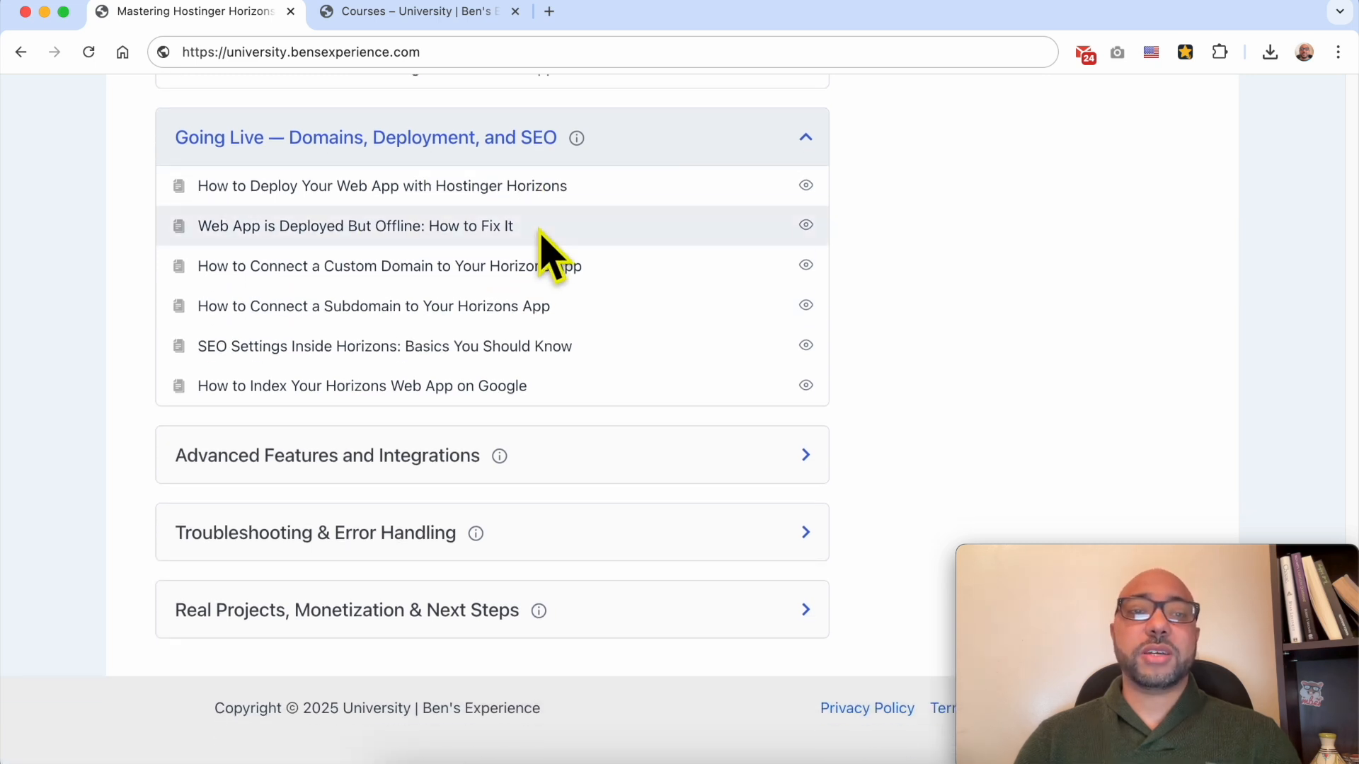
{"action": "scroll", "scroll_direction": "down", "scroll_amount": 3}
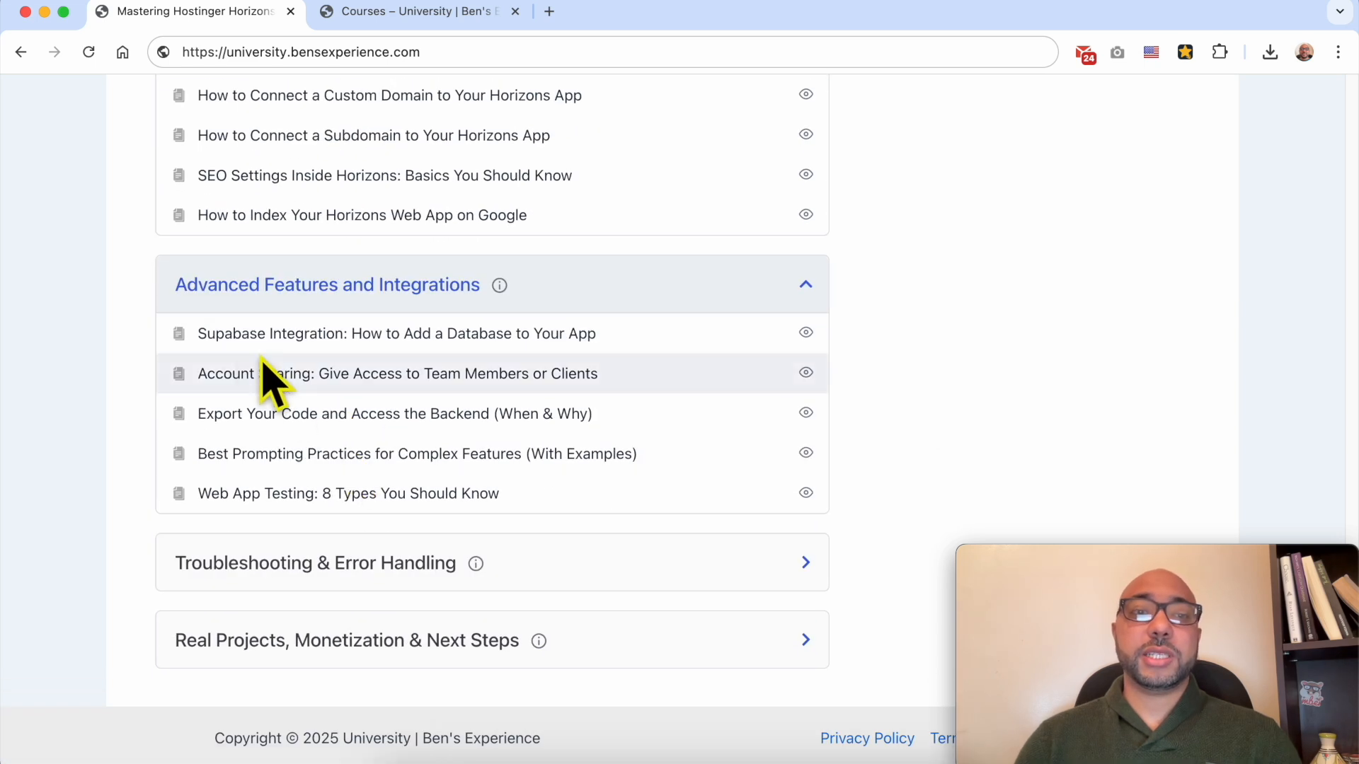
{"action": "mouse_move", "coordinate": [547, 368]}
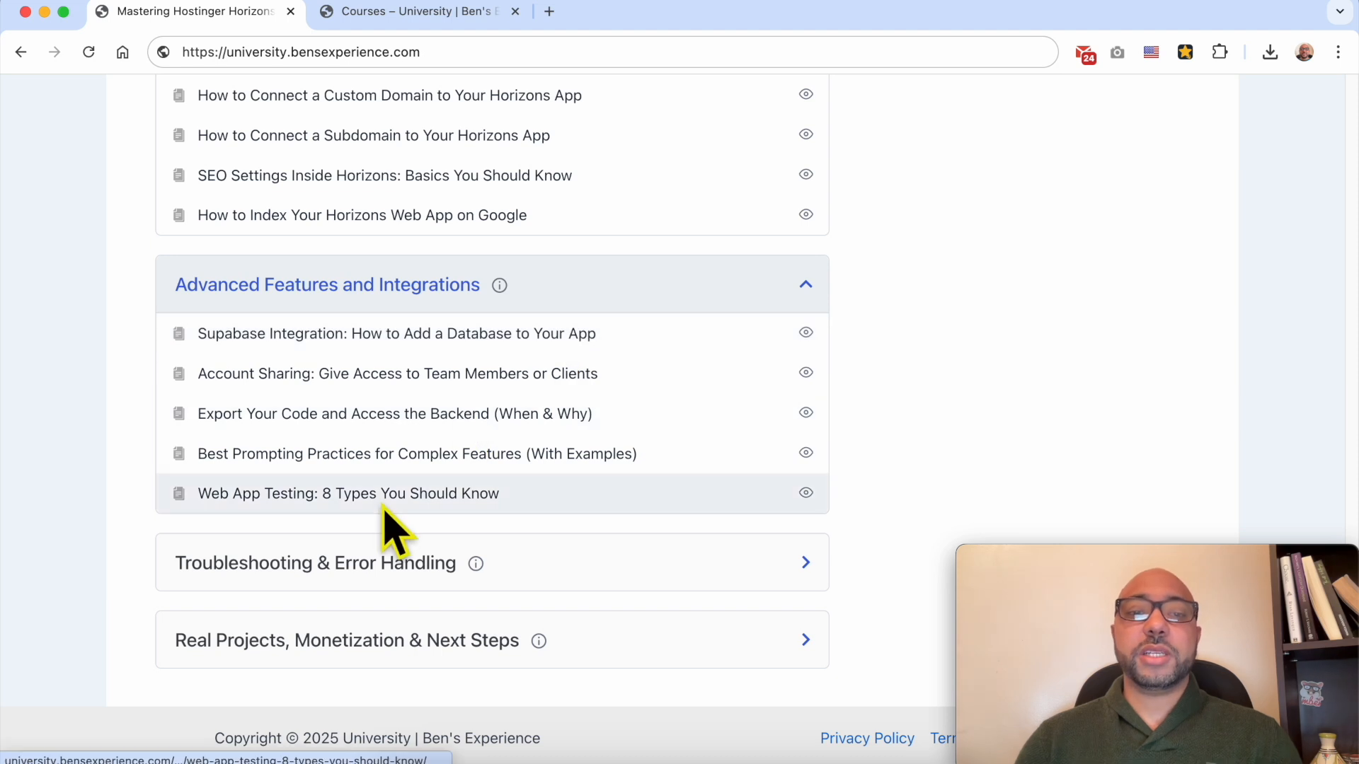
Expand the Troubleshooting & Error Handling section to list its seven lessons.
{"action": "scroll", "scroll_direction": "down", "scroll_amount": 3}
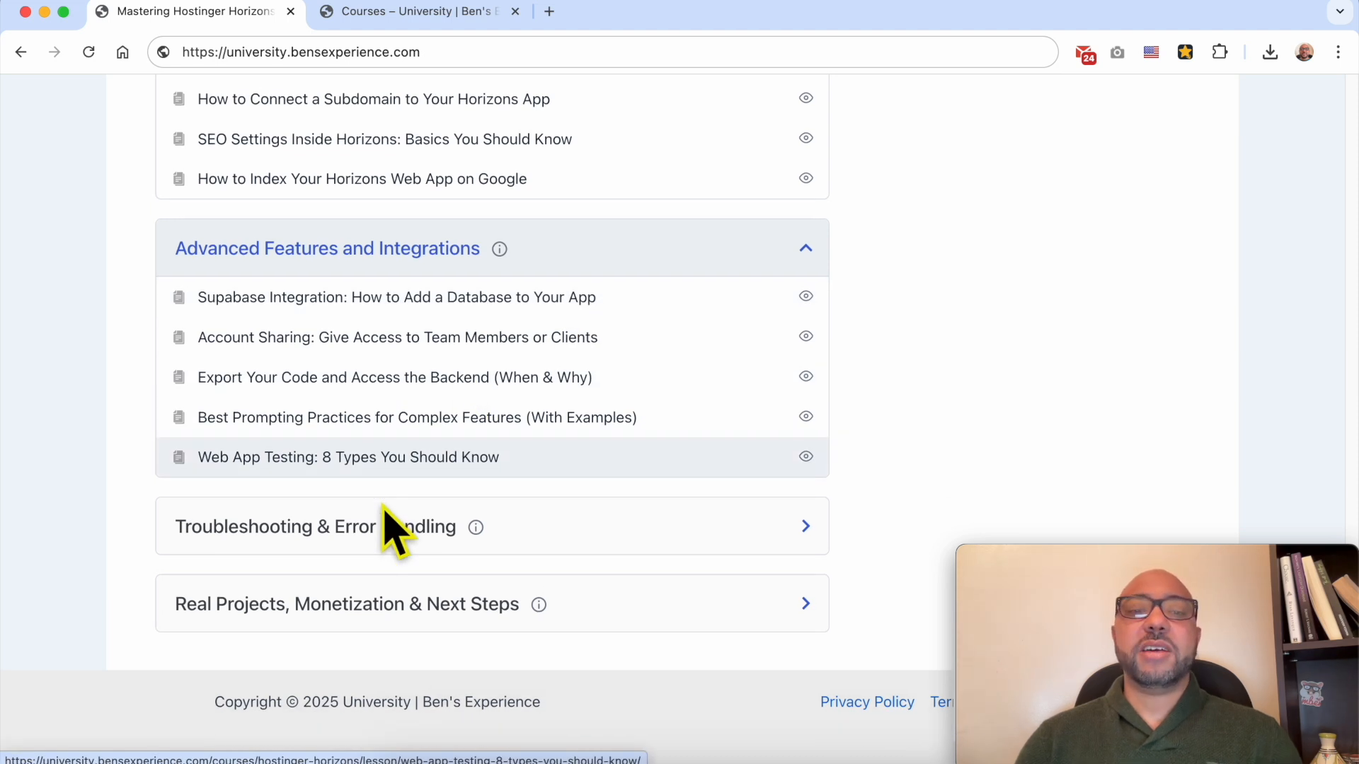
{"action": "left_click", "coordinate": [276, 526]}
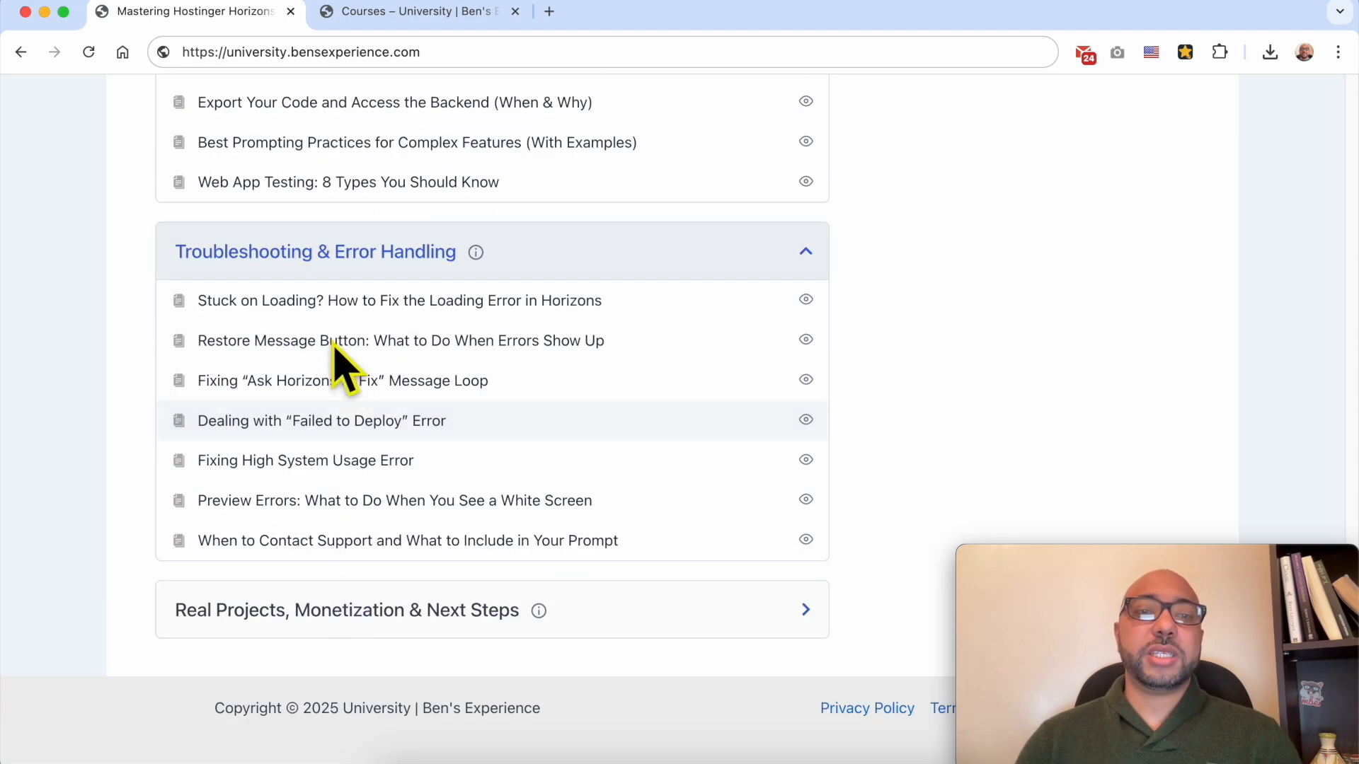
{"action": "mouse_move", "coordinate": [326, 641]}
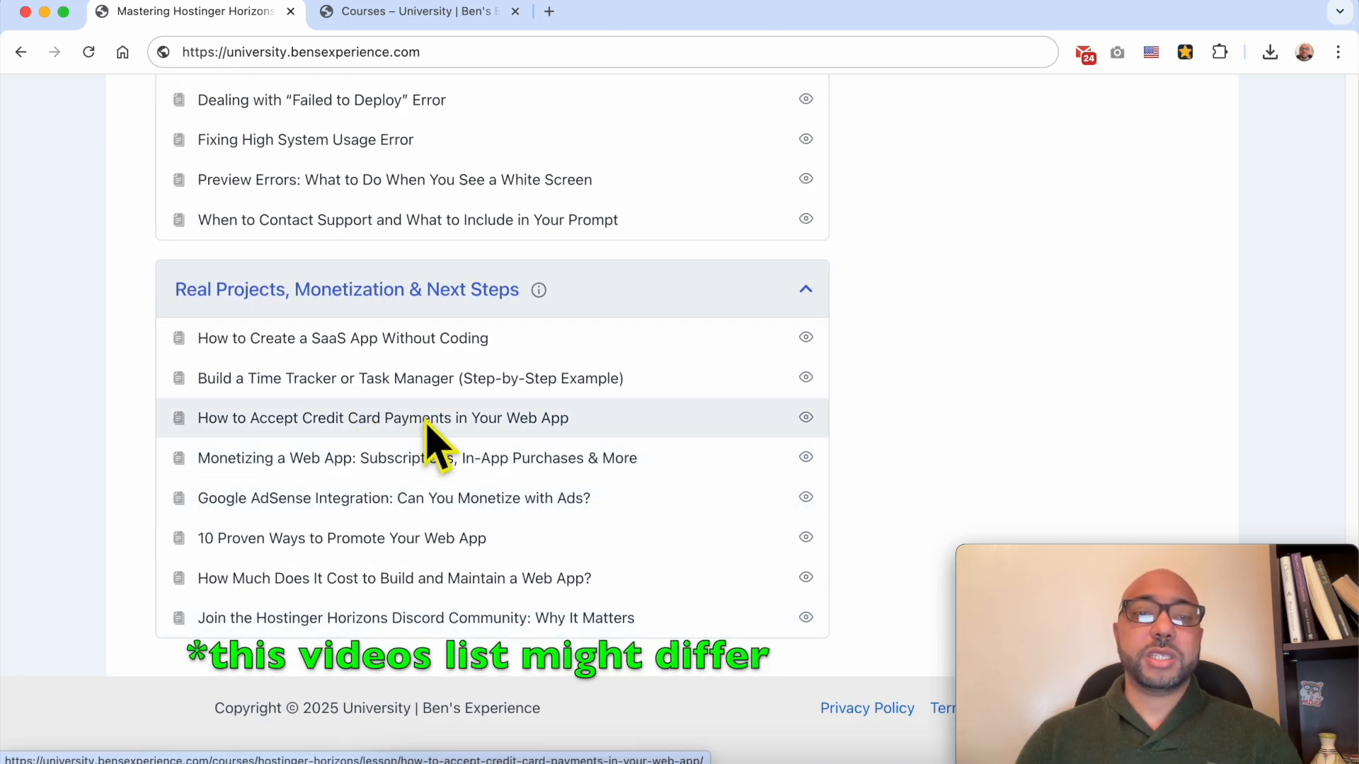
{"action": "mouse_move", "coordinate": [403, 555]}
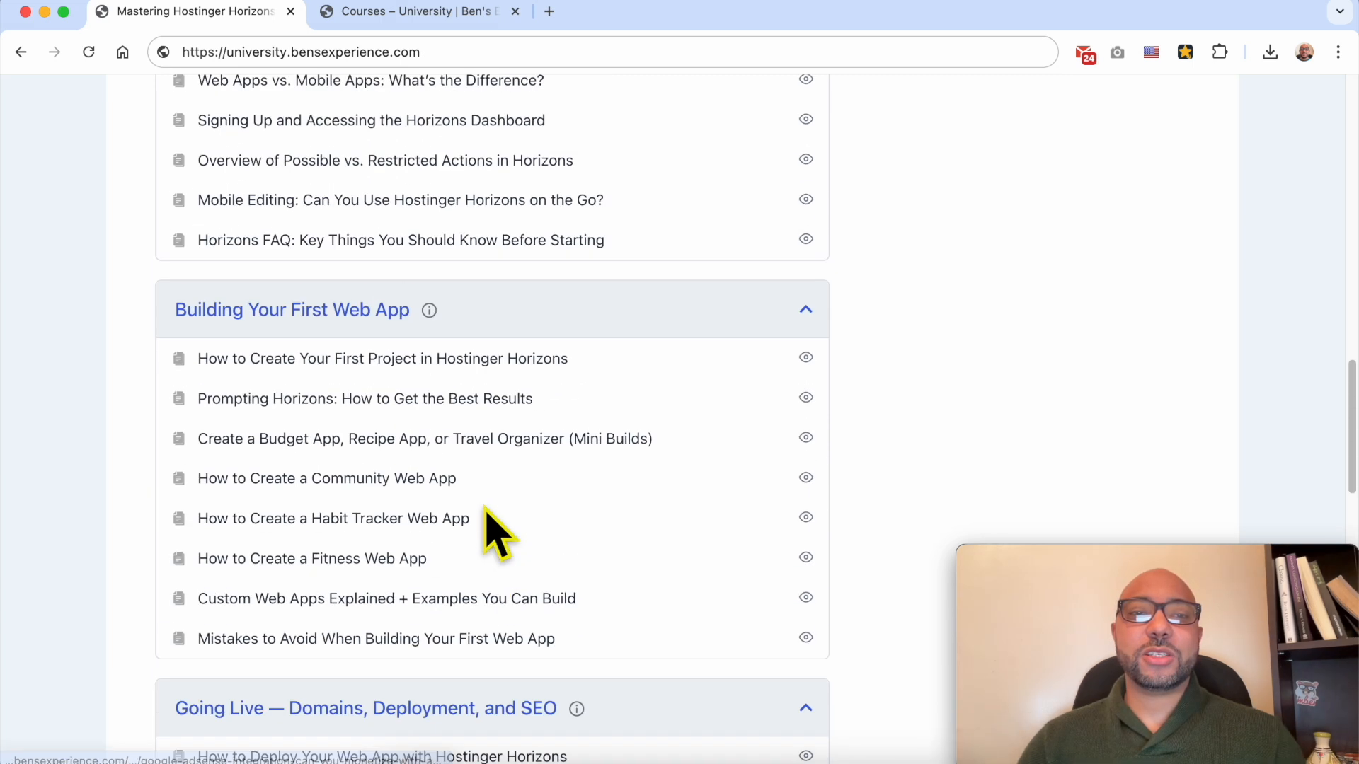
Switch to the Courses – University tab and browse the course cards catalog.
{"action": "left_click", "coordinate": [408, 11]}
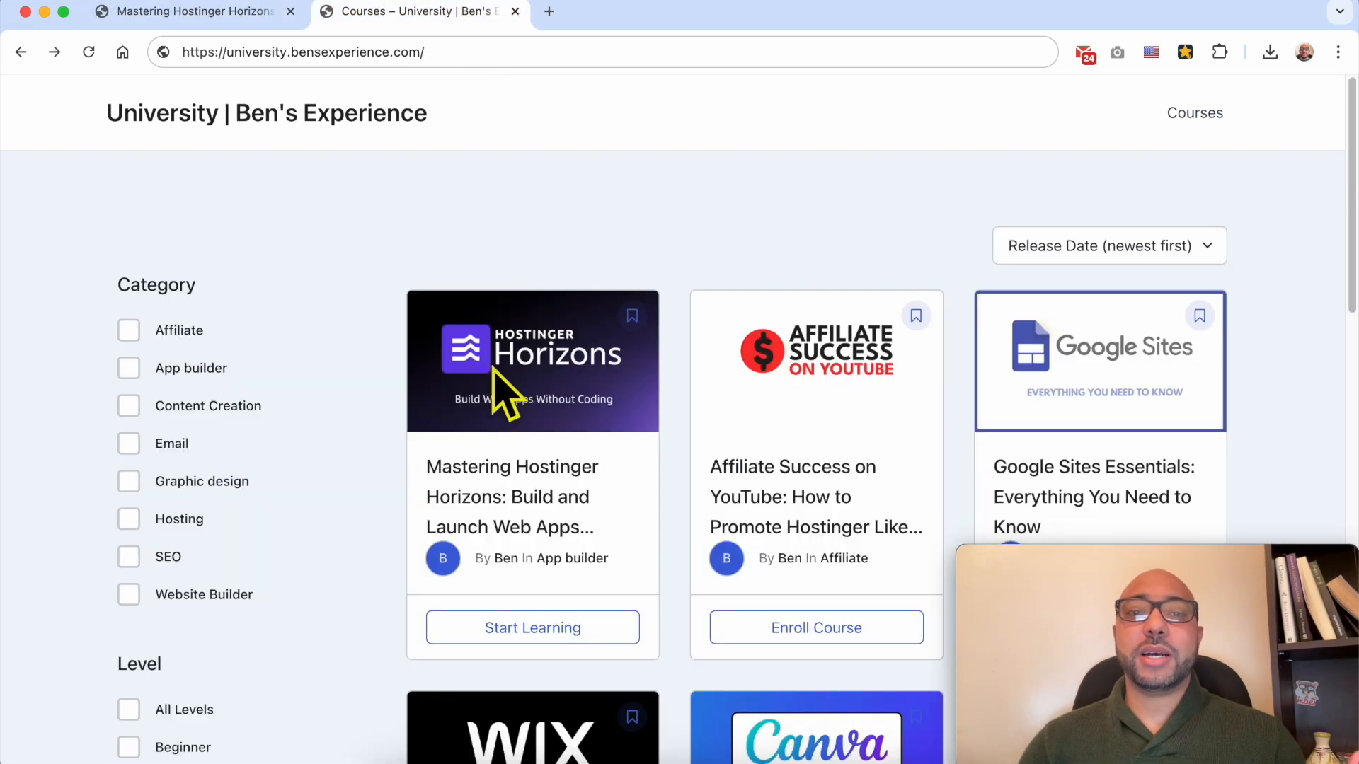
{"action": "scroll", "scroll_direction": "down", "scroll_amount": 3}
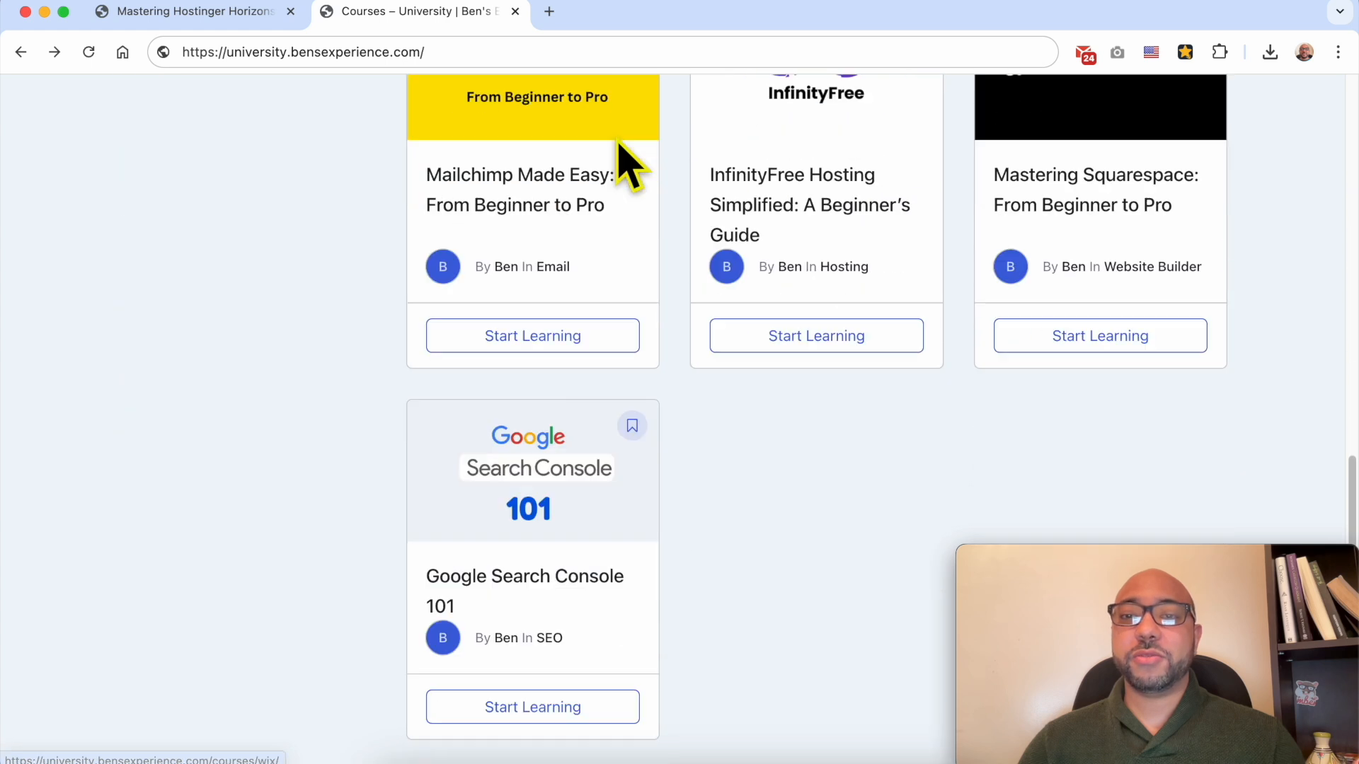
{"action": "scroll", "scroll_direction": "up", "scroll_amount": 3}
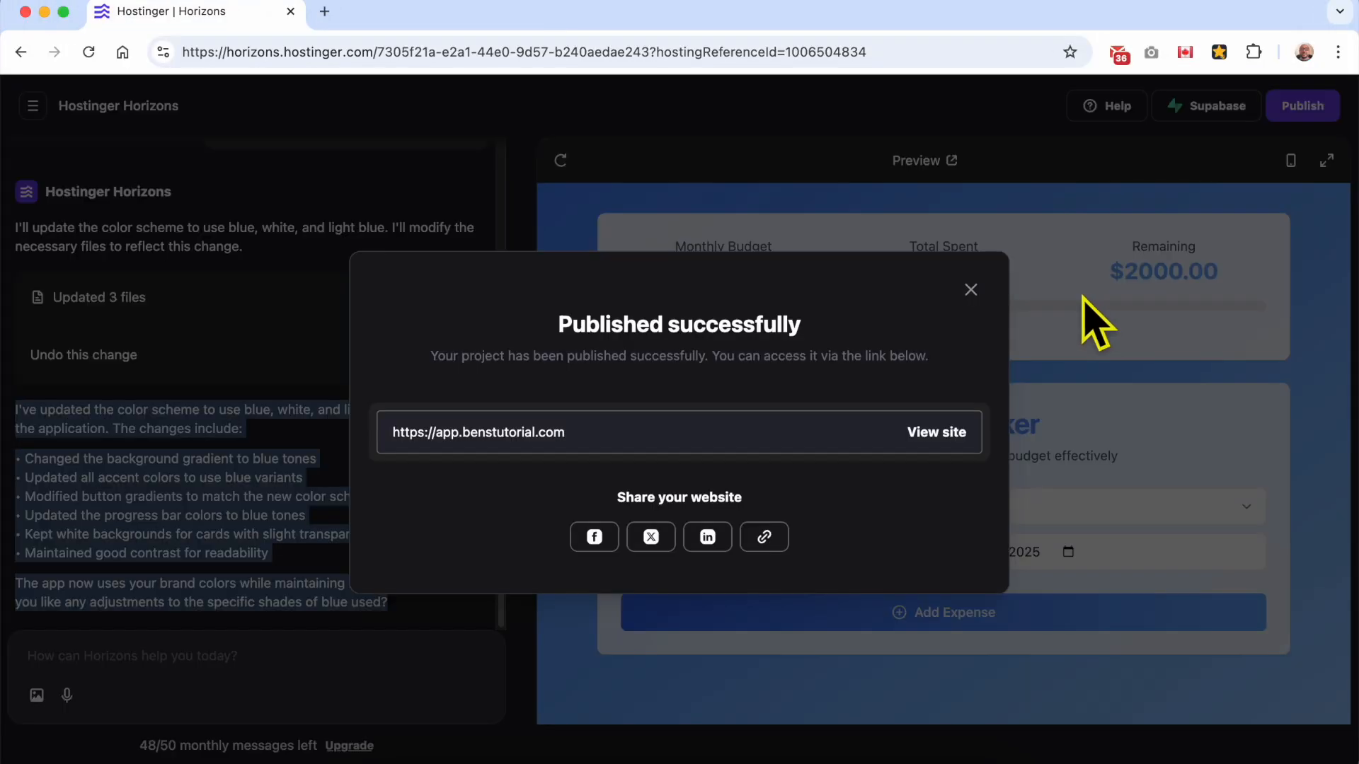
View the live Budget Tracker site at app.benstutorial.com from the Published successfully dialog.
{"action": "left_click", "coordinate": [935, 433]}
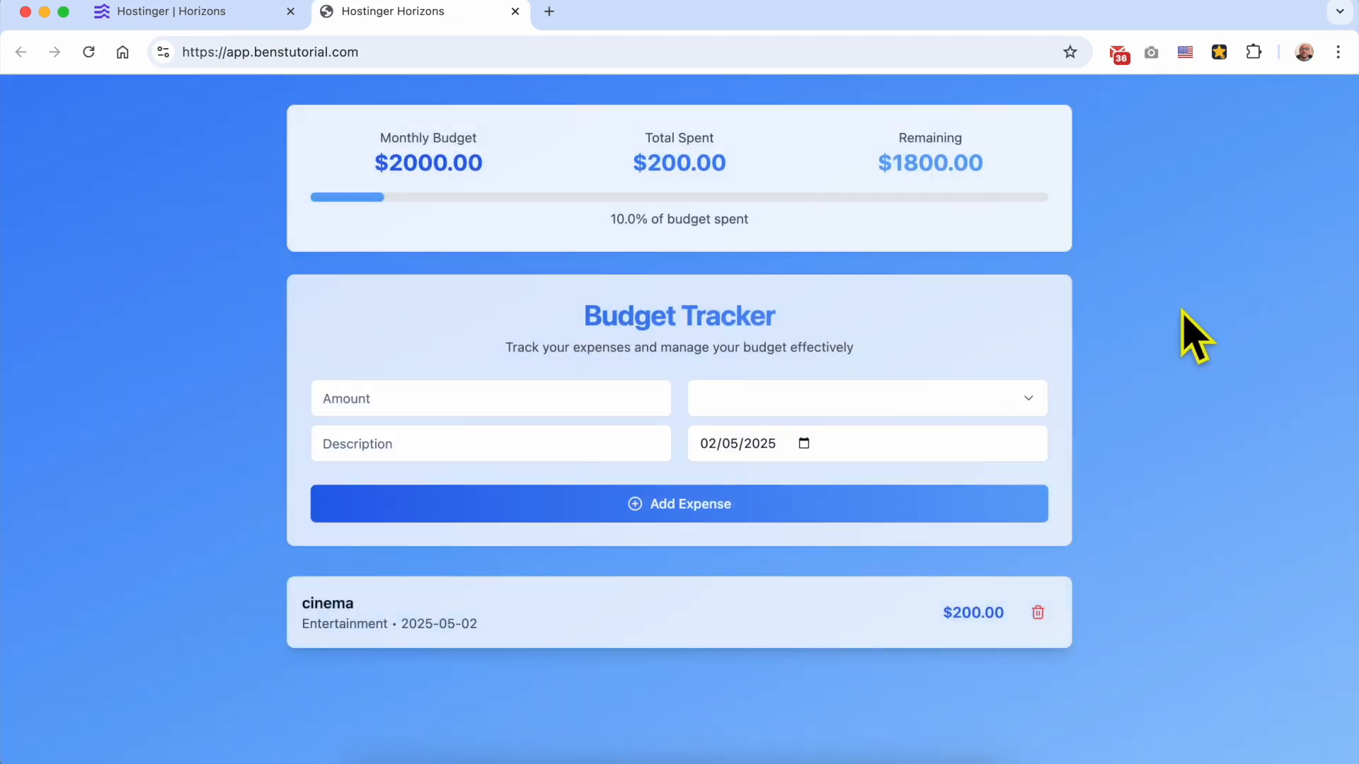
{"action": "mouse_move", "coordinate": [616, 277]}
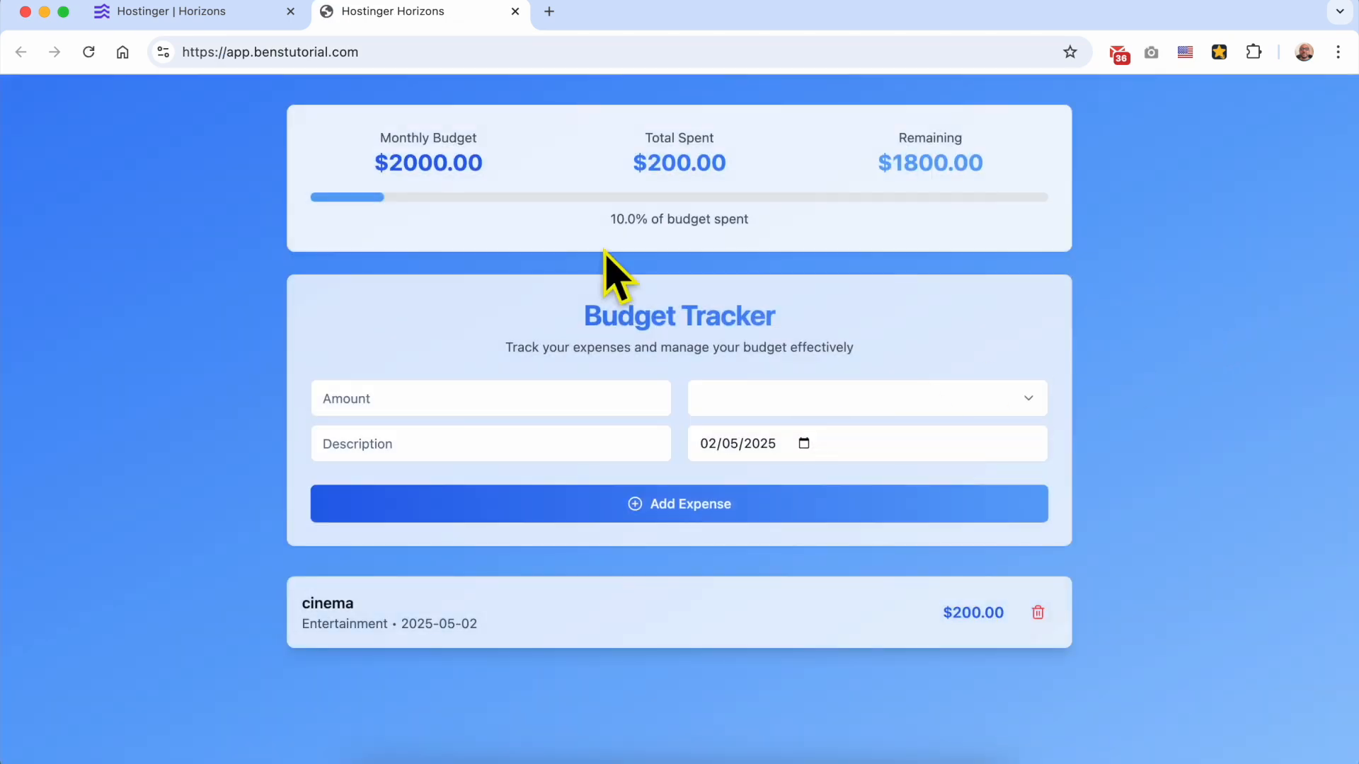